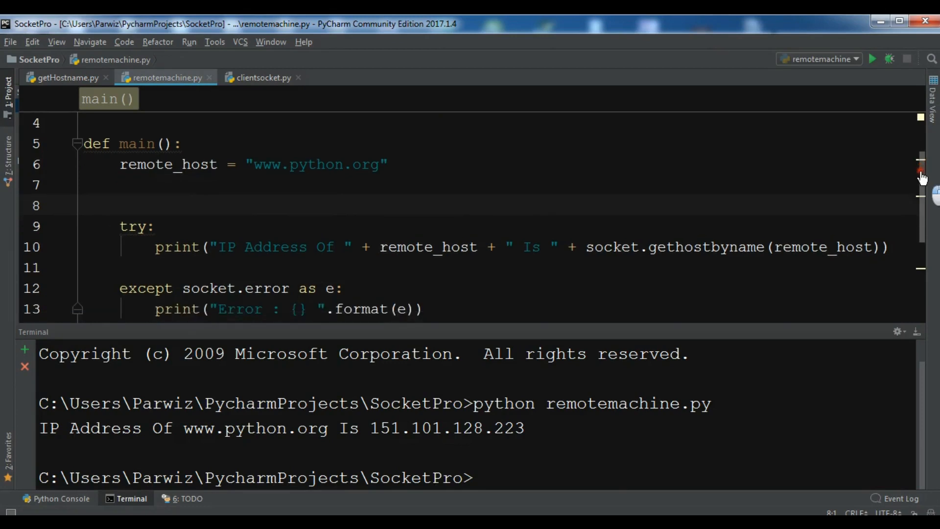
- Leave remotemachine.py and bring the empty clientsocket.py tab into the editor
scroll("up", 3)
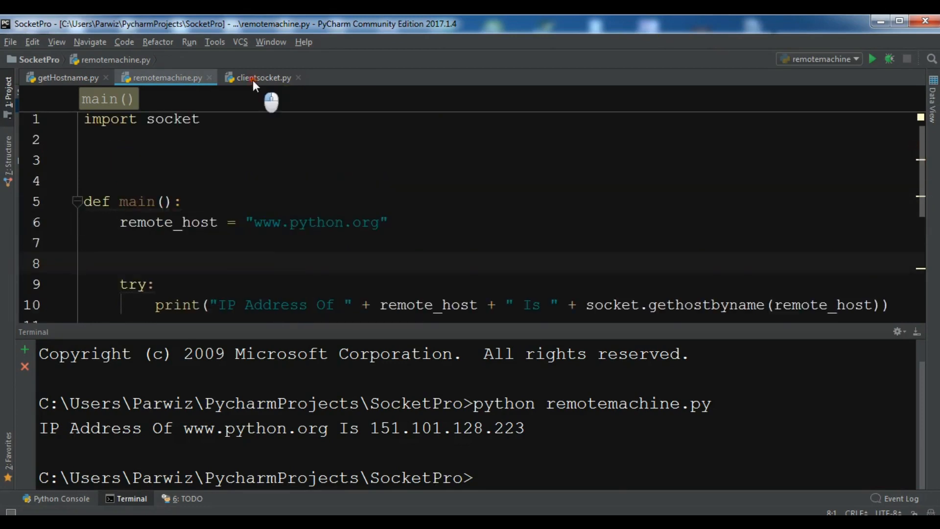
left_click(264, 77)
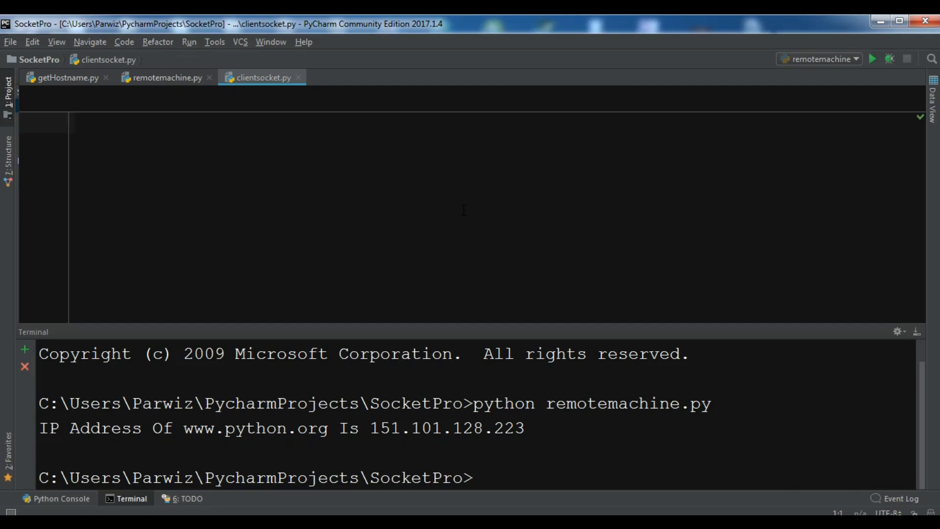
mouse_move(211, 81)
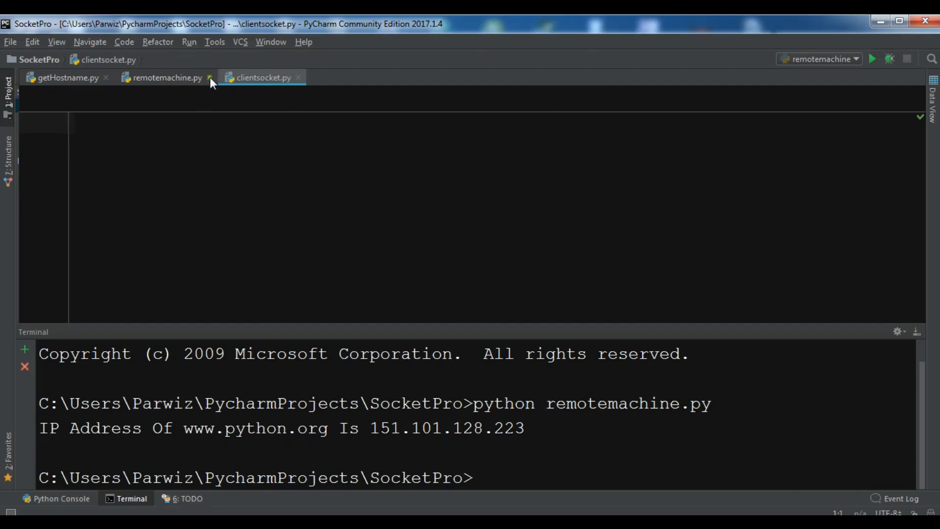
- Close remotemachine.py and add 'import socket' at the top of clientsocket.py
right_click(131, 374)
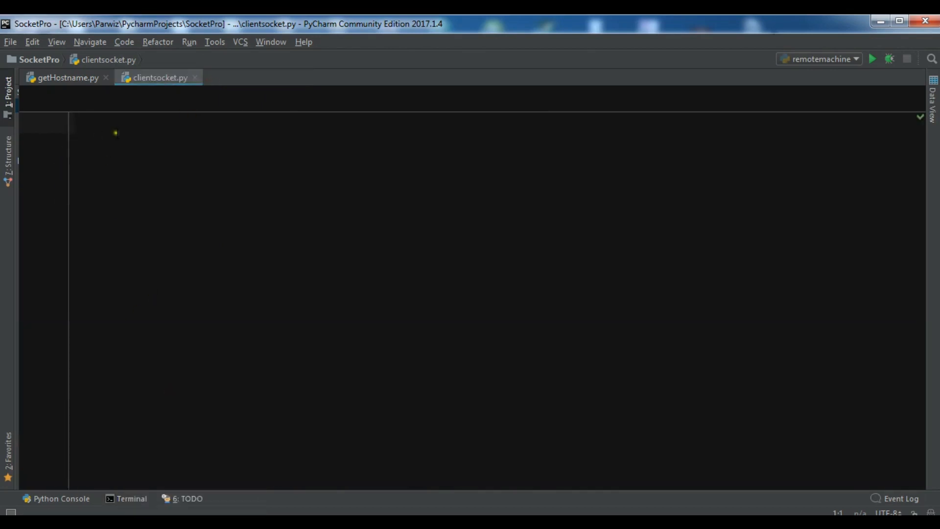
type("import")
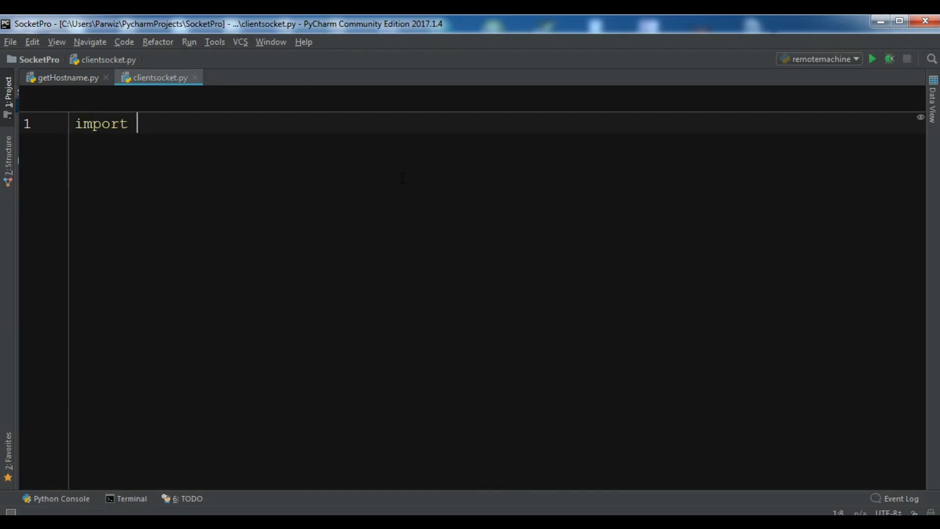
type("socket")
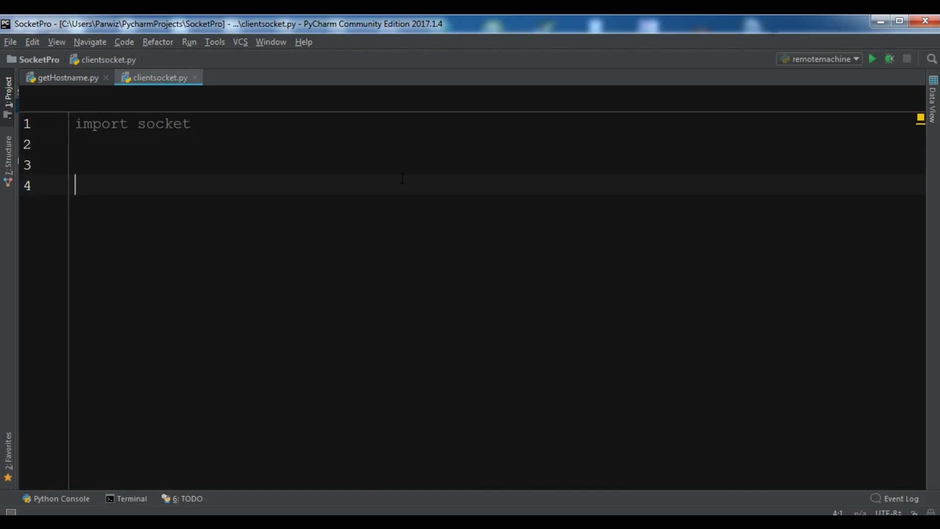
- Inside a try block, create s = socket.socket(socket.AF_INET, socket.SOCK_STREAM, 0)
type("try:")
type("s")
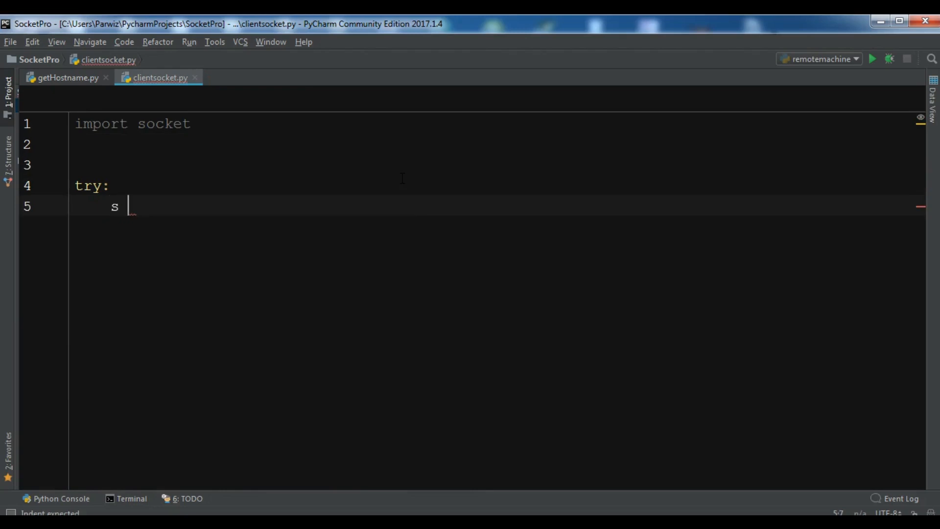
type("= socket.")
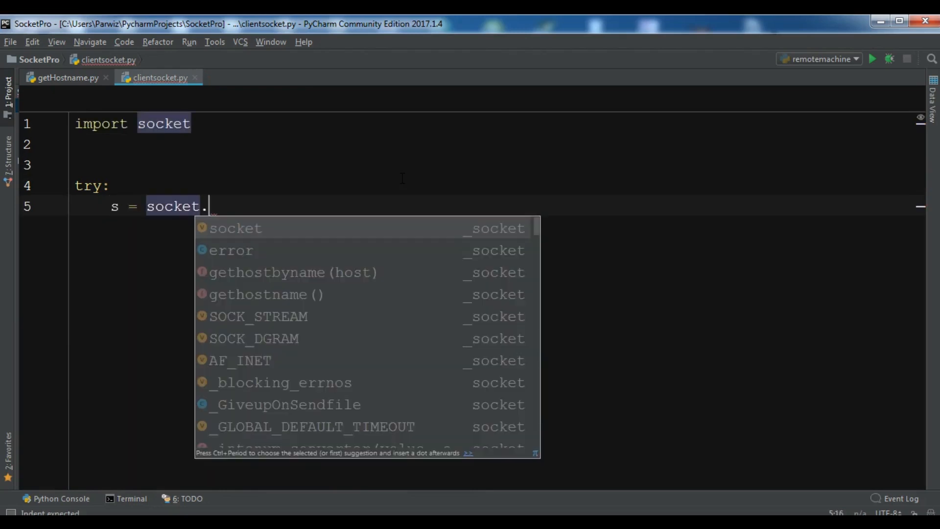
left_click(235, 227)
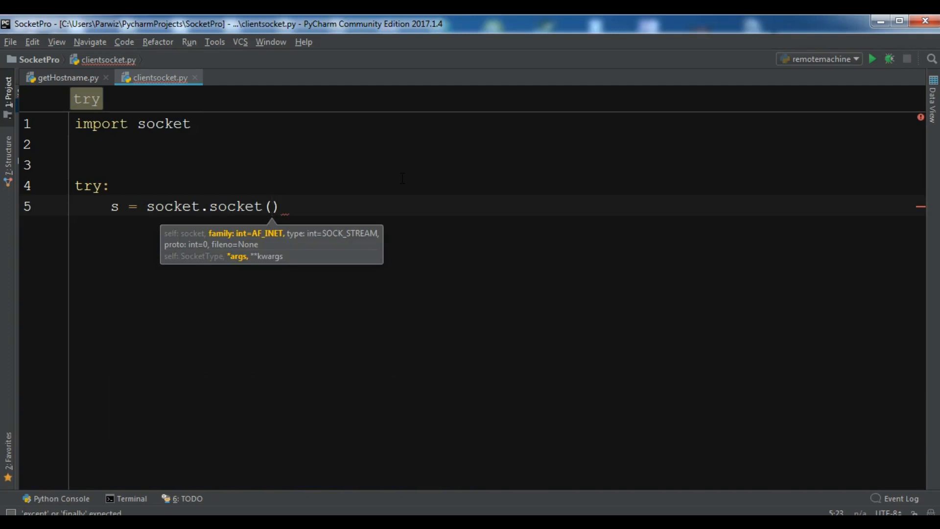
mouse_move(300, 234)
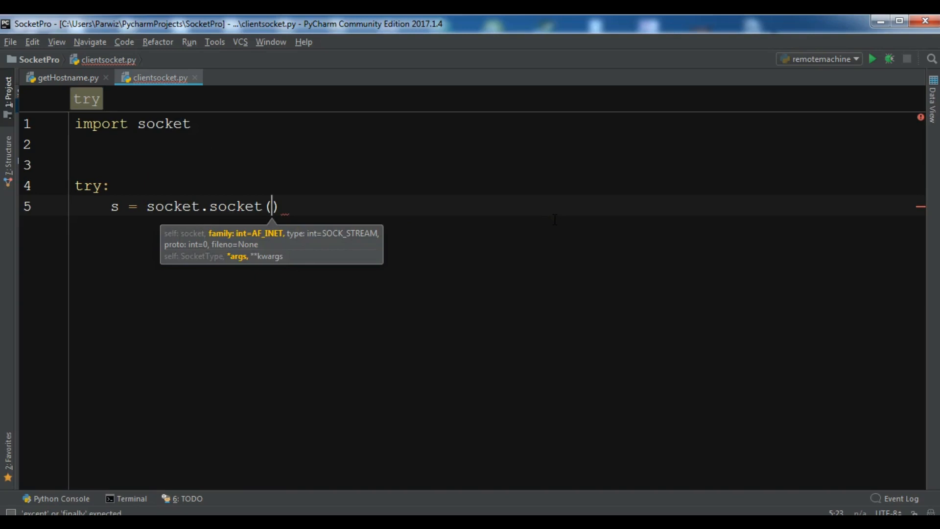
type("socket.")
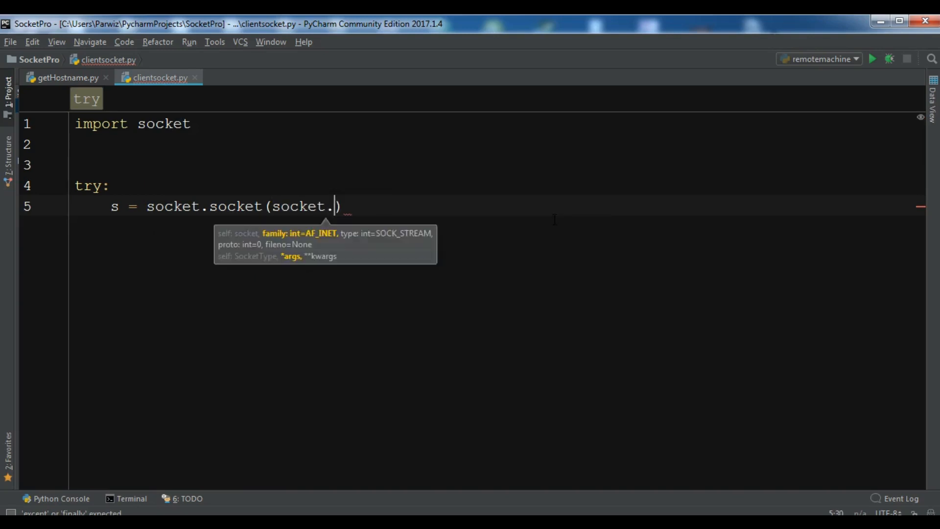
type("AF_INET,")
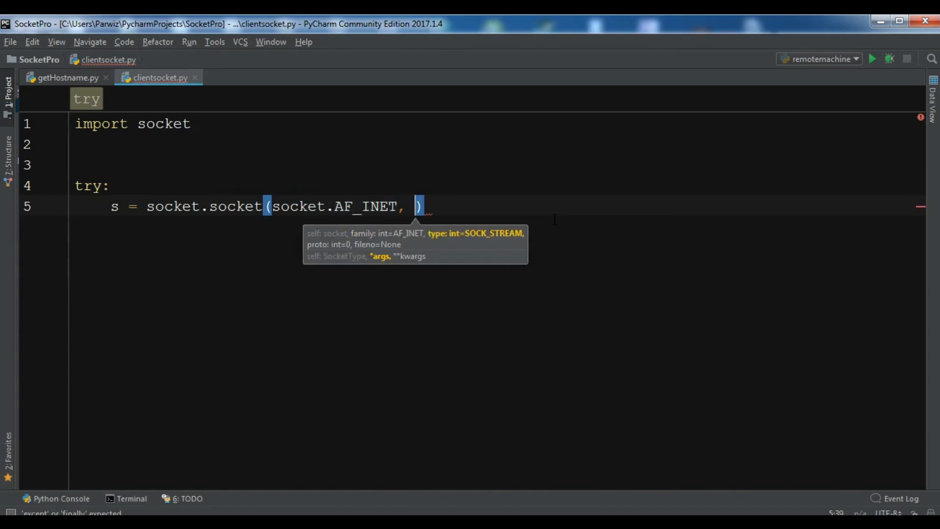
type("socket.SOCK_STREAM,")
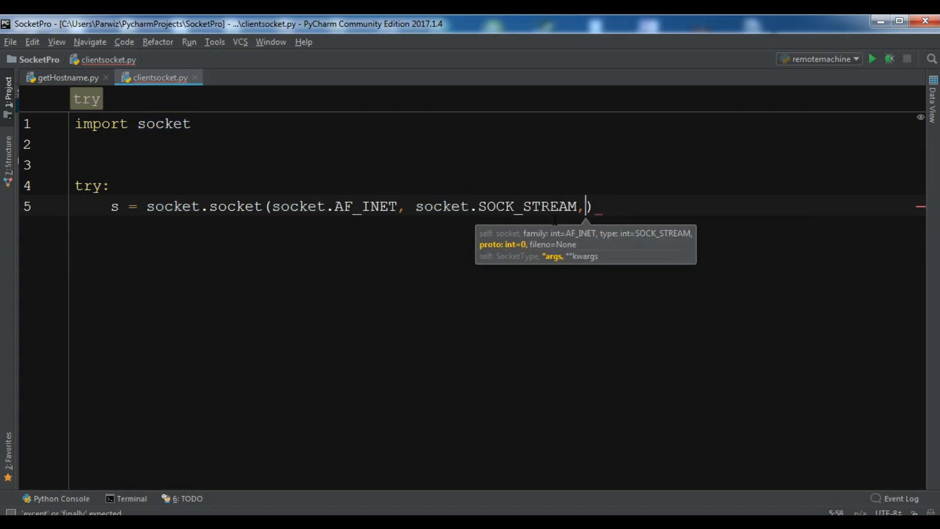
type("0")
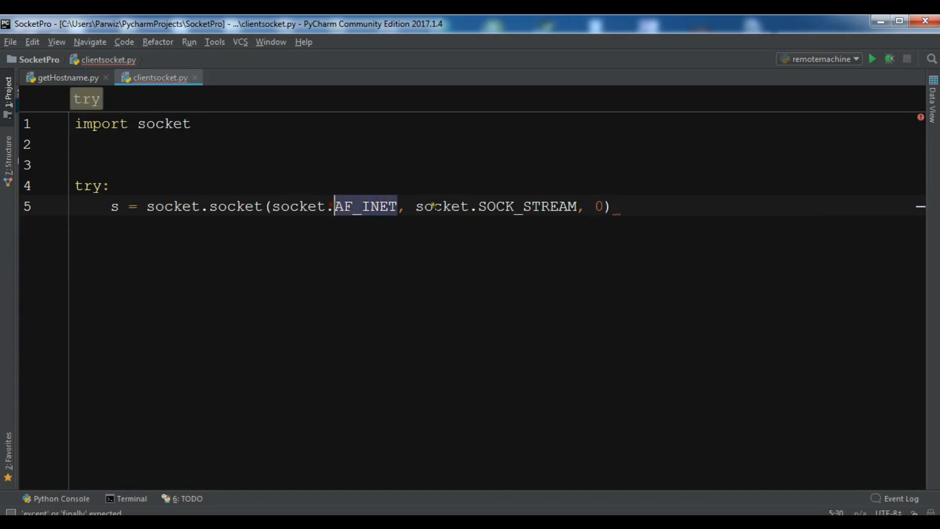
left_click(614, 206)
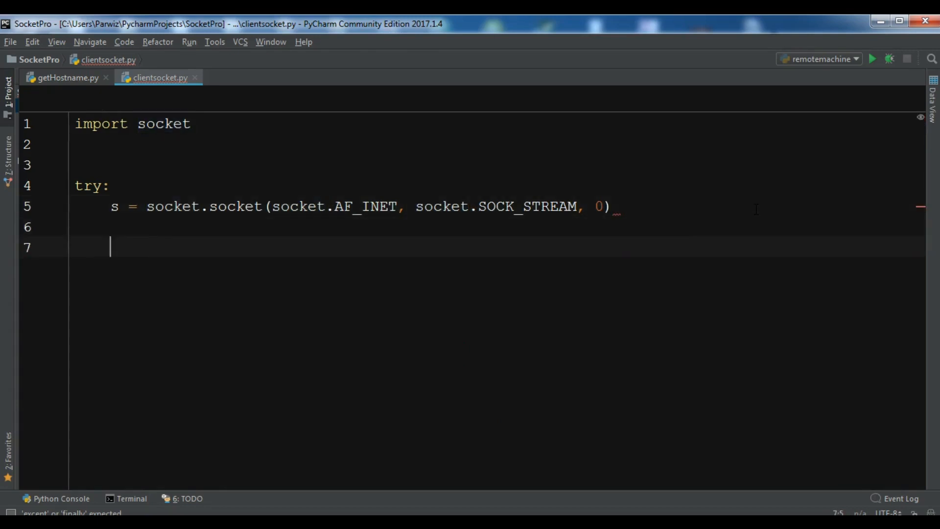
- Add an 'except socket.error as e:' clause after the try block
type("except so")
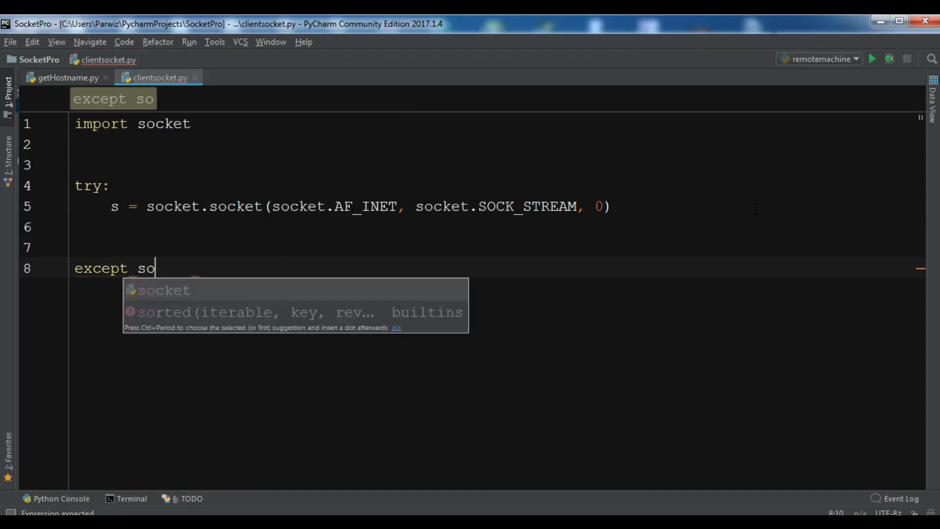
left_click(160, 289)
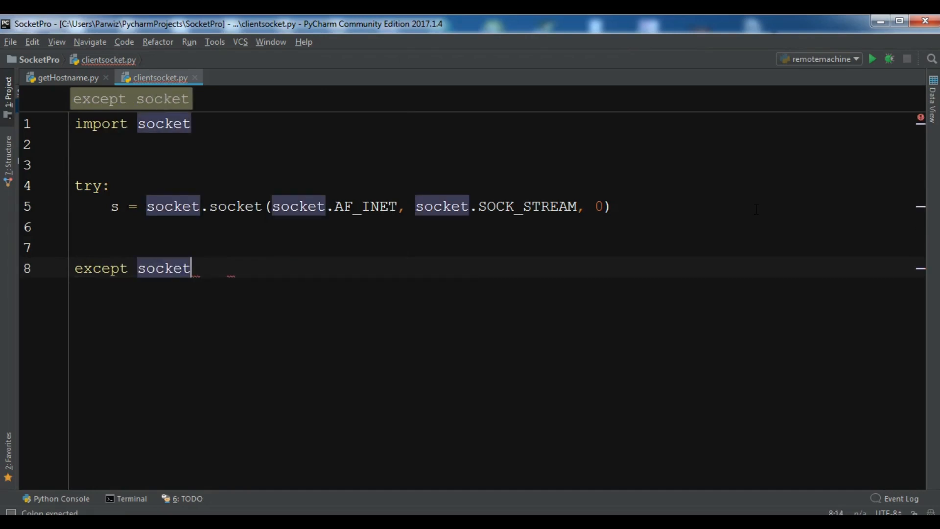
type(".er")
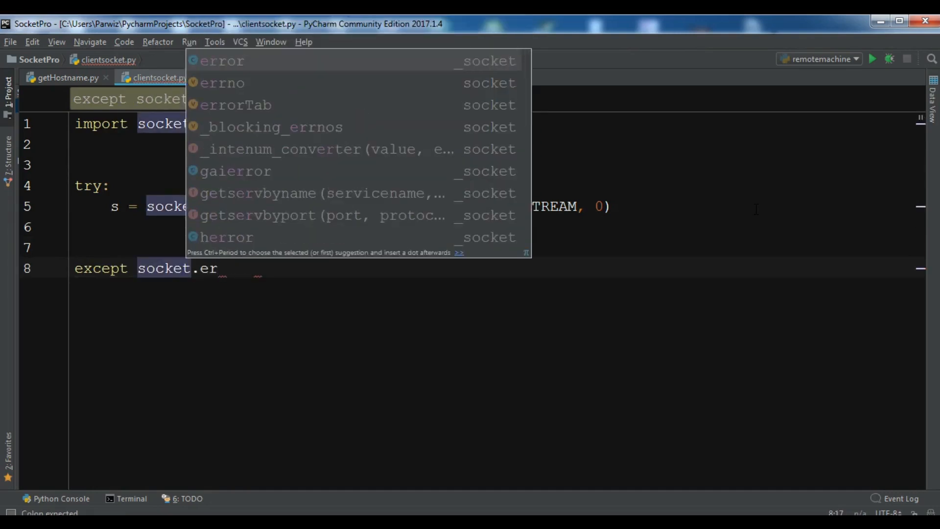
type("ror as e:")
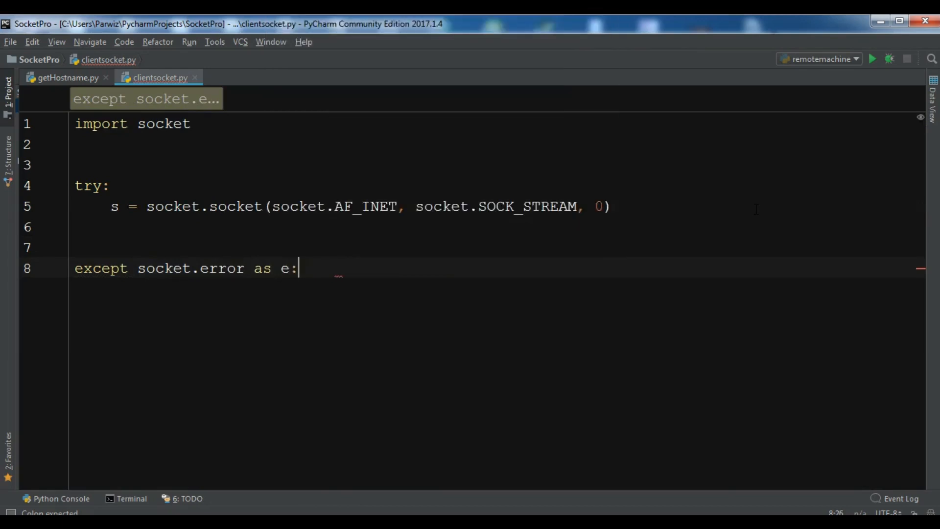
- In the handler, print "Failed to create a socket" and "Reason : {} ".format(e)
type("pr")
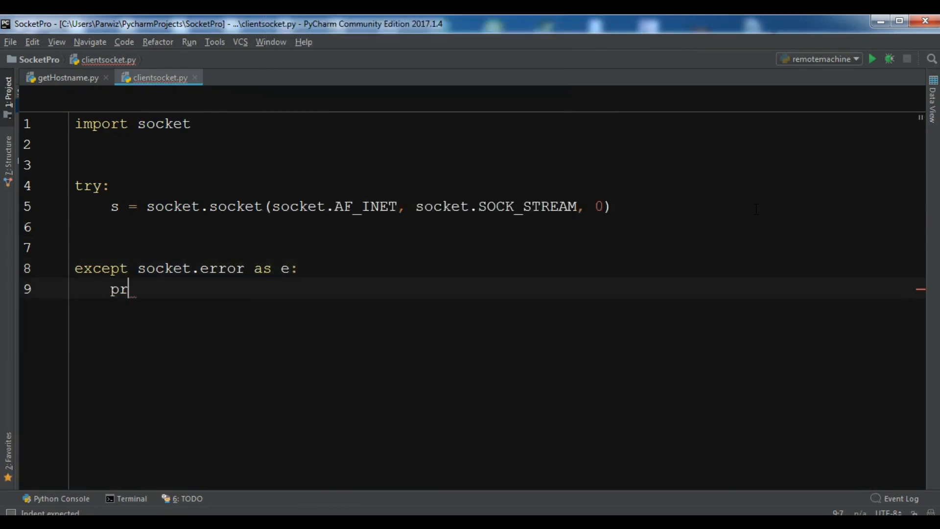
type("int(\"\")")
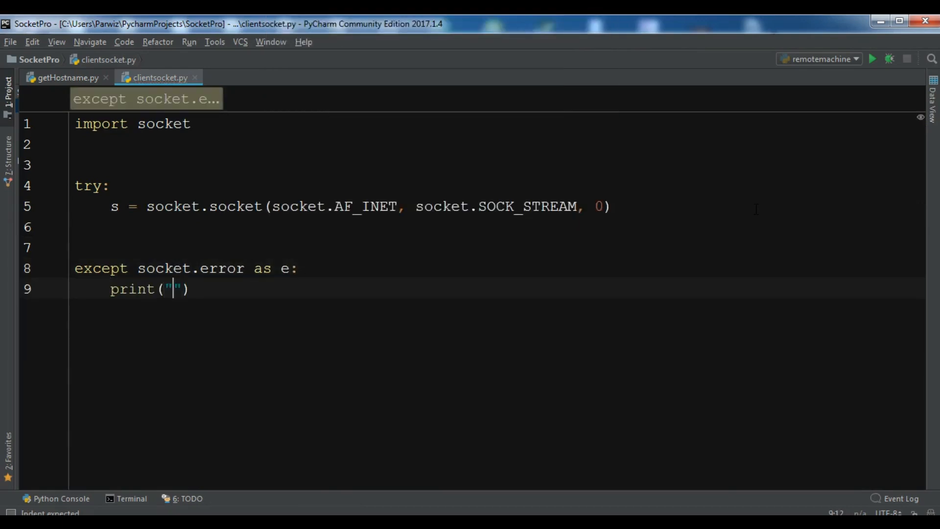
type("Faile")
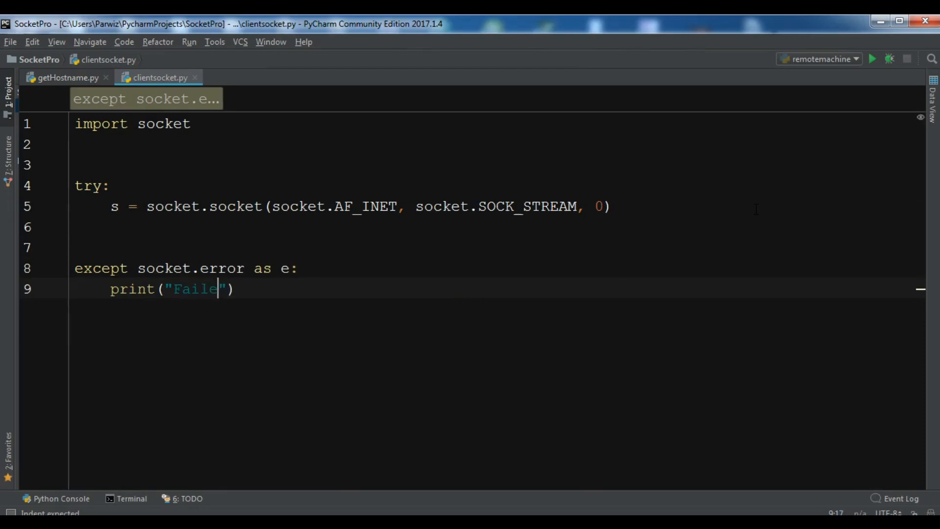
type("d to create")
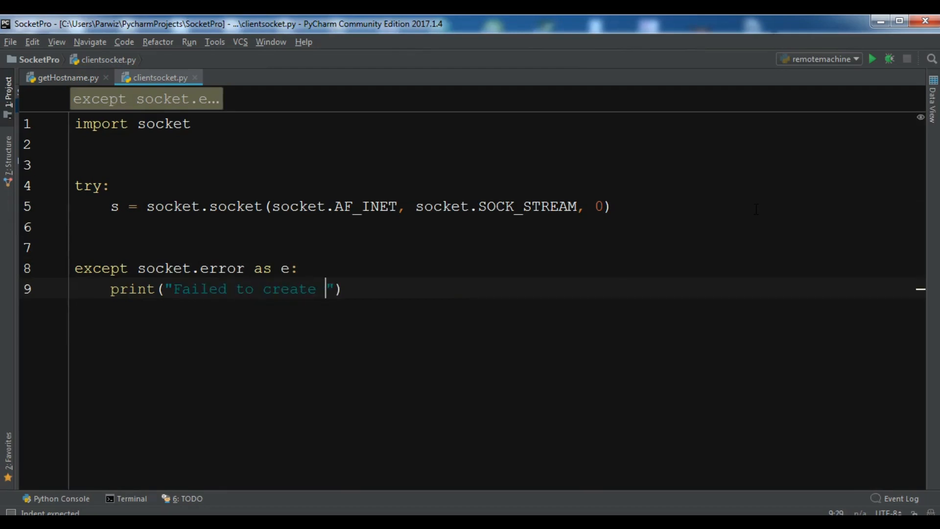
type("a scok")
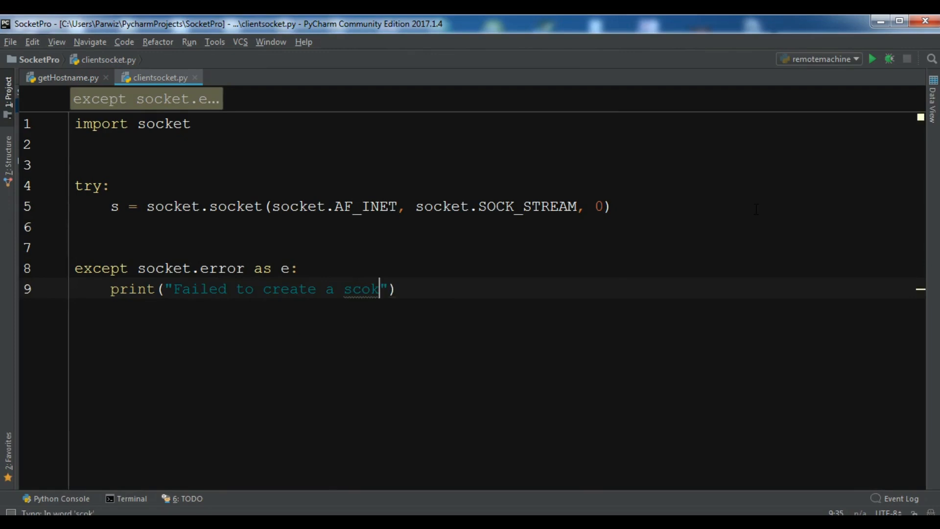
type("sos")
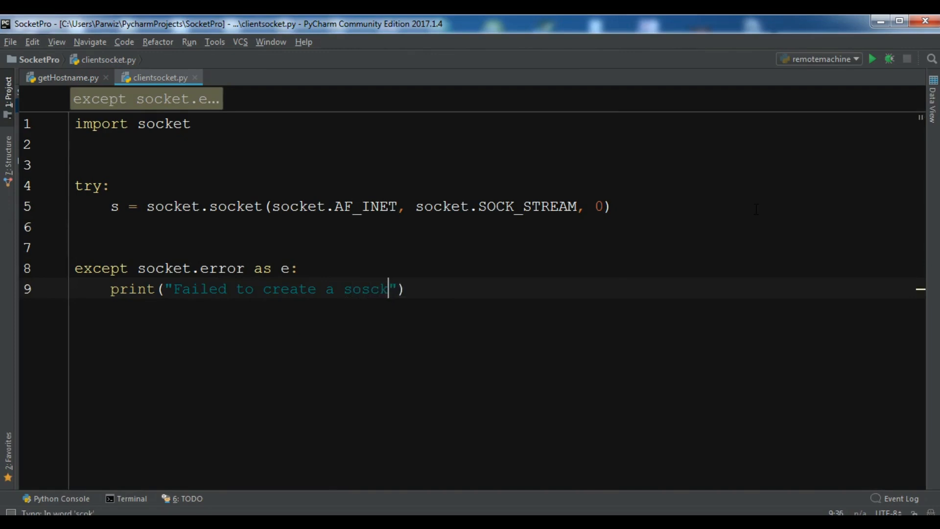
type("et")
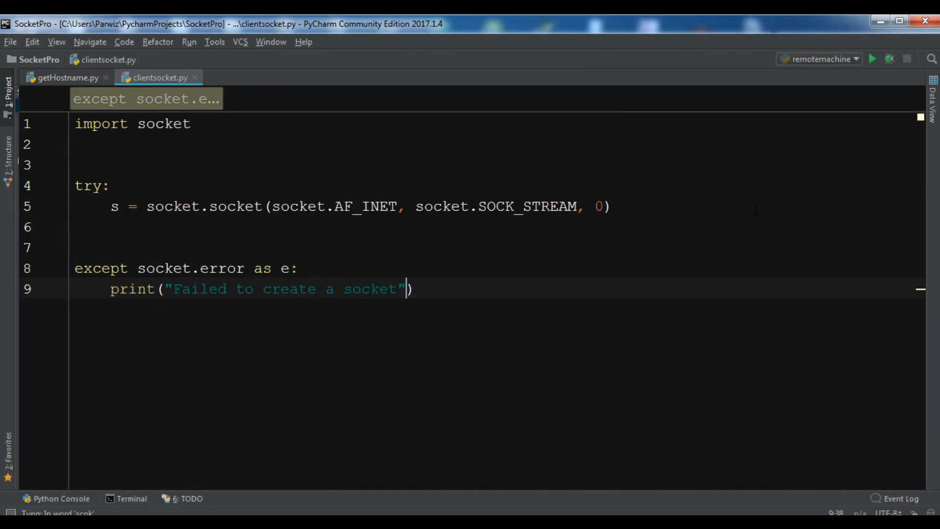
key("enter")
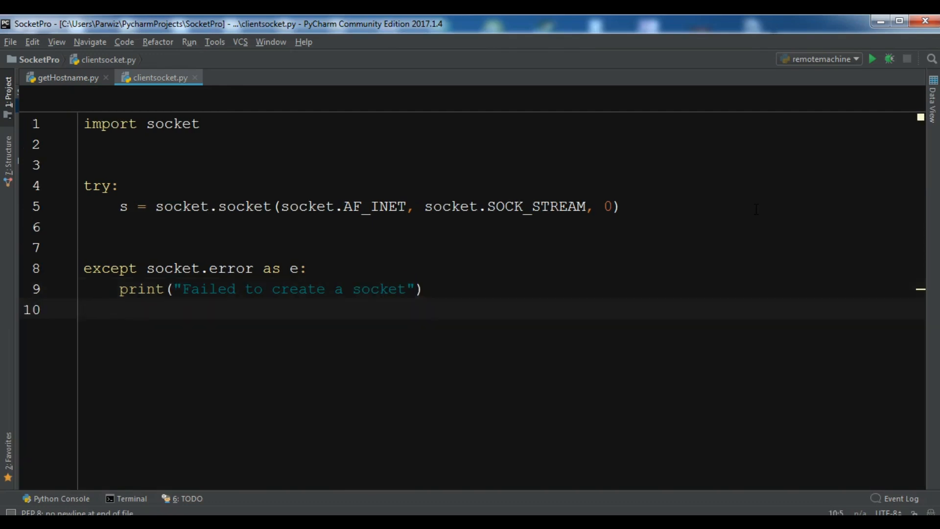
type("print(\"\")")
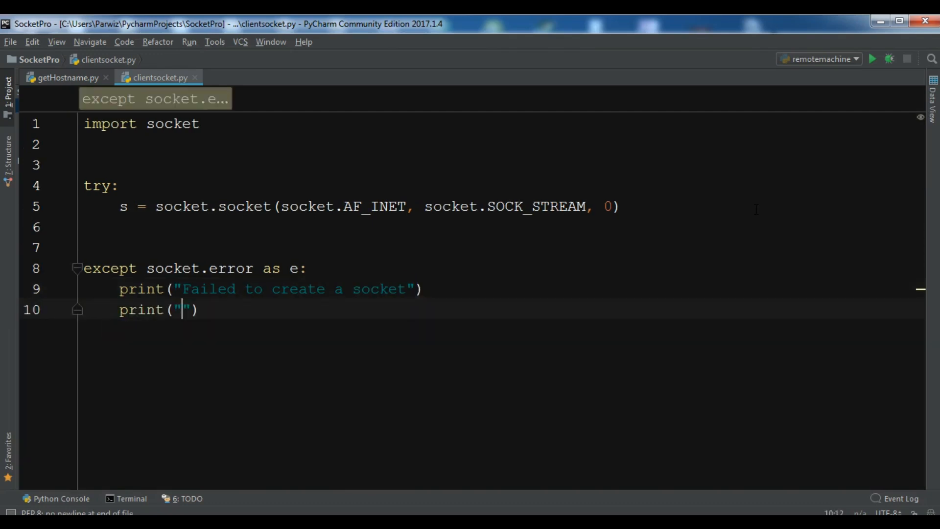
type("Reason : {")
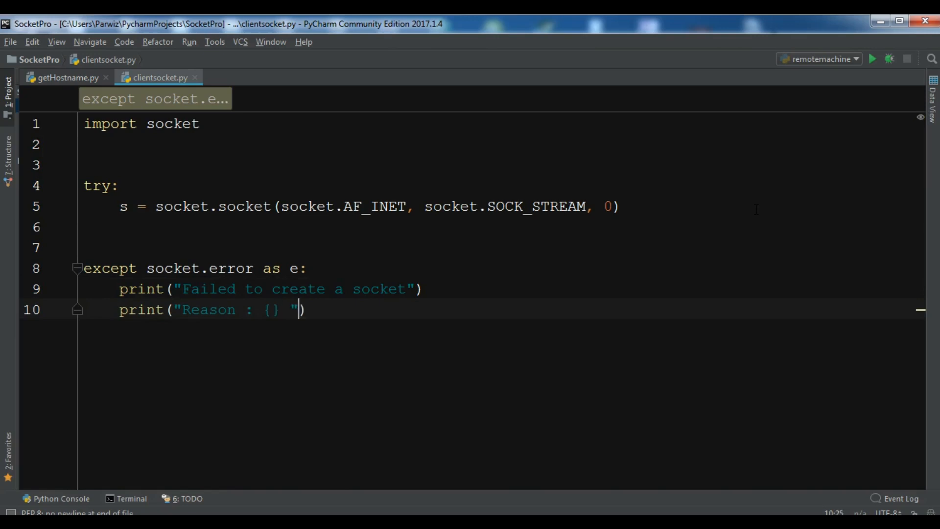
type(".format(e")
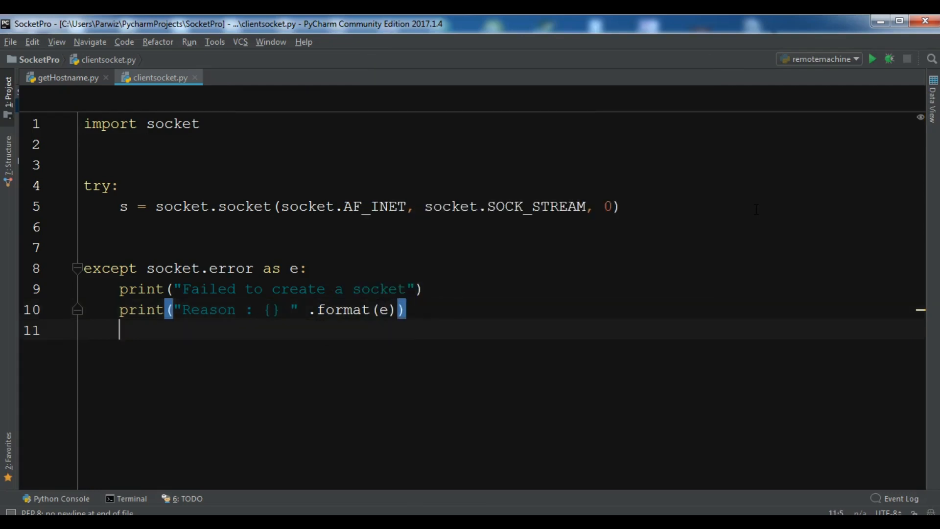
- Import sys on line 2 and print "Socket Created Sucessfully" after the handler
left_click(96, 144)
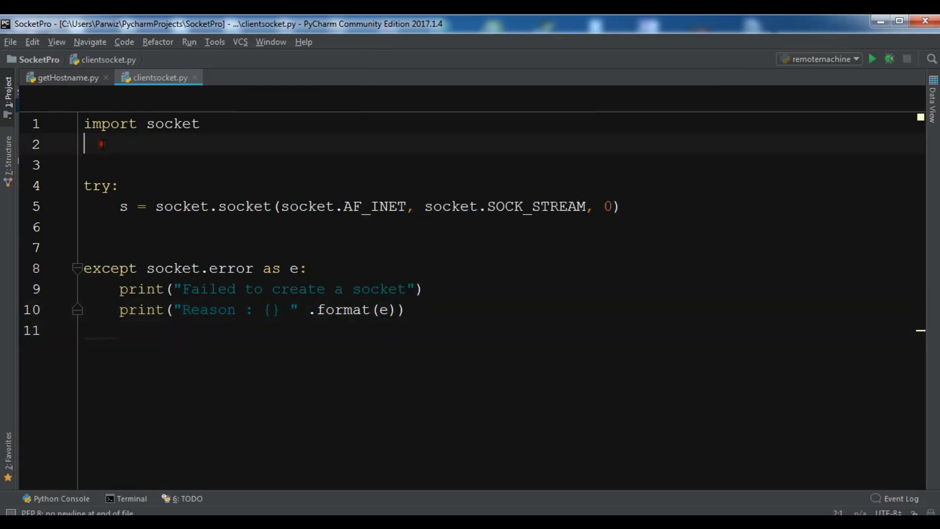
type("import sys")
left_click(498, 330)
type("sys.exit(")
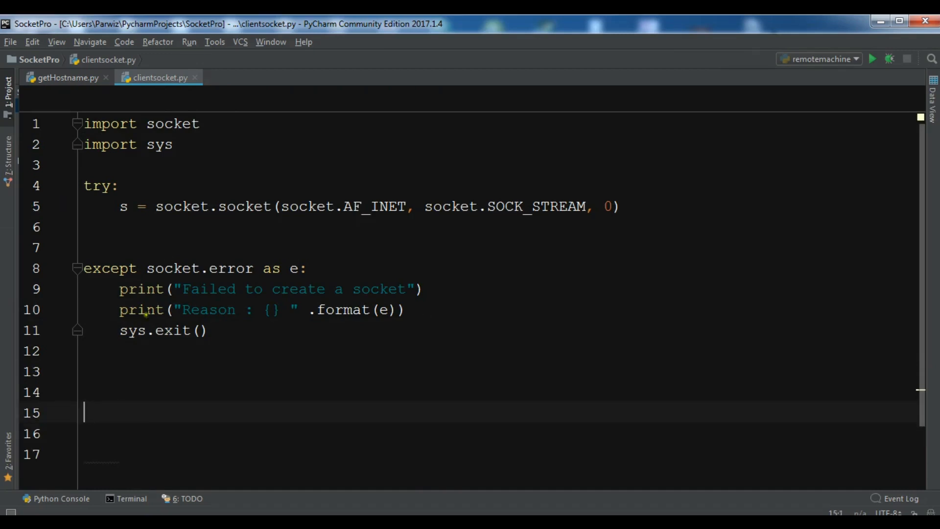
type("print(\"")
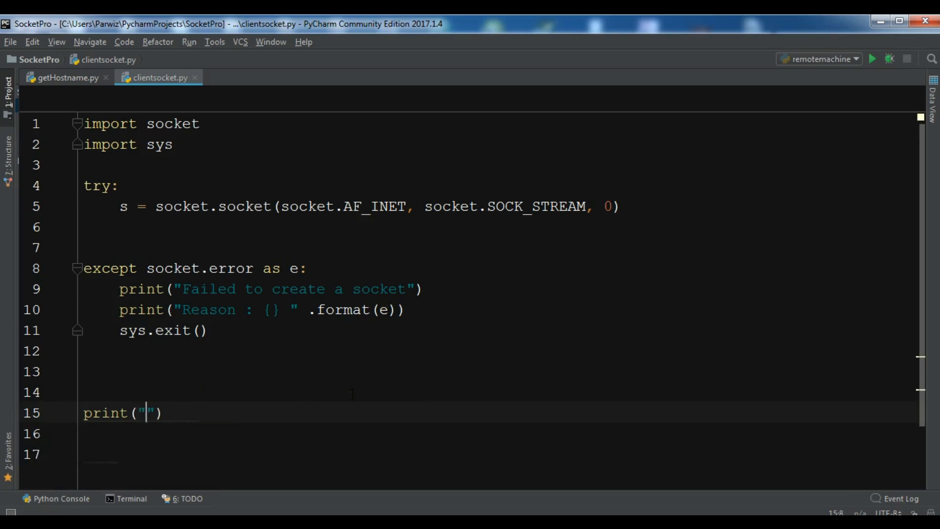
type("Socket")
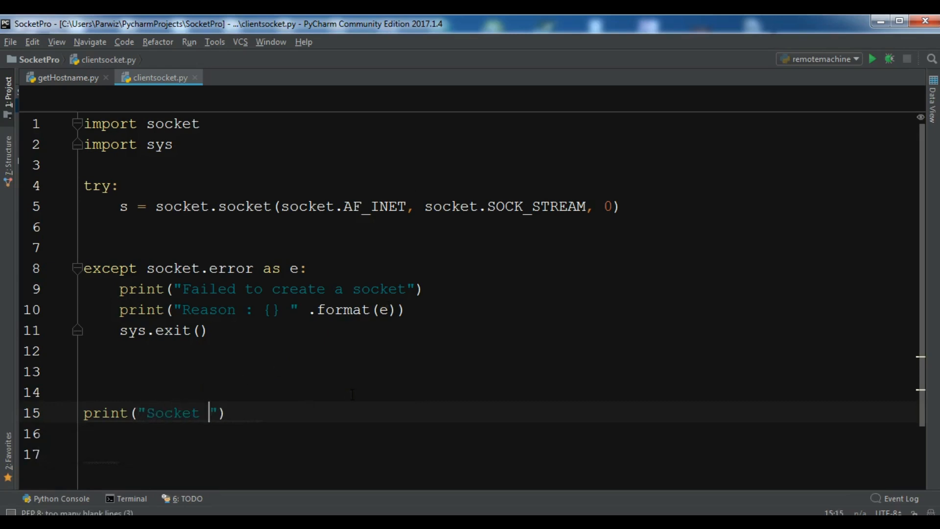
type("Created Su")
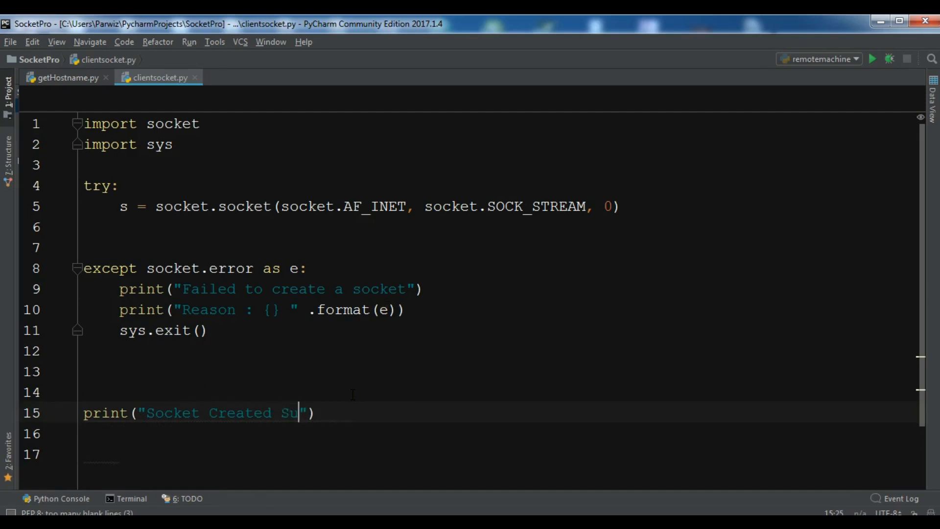
type("cessfully")
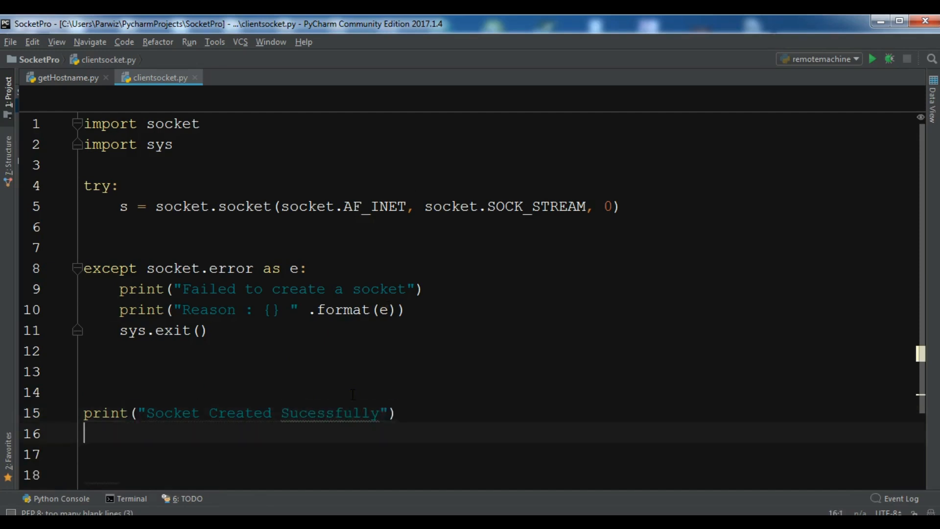
left_click(87, 412)
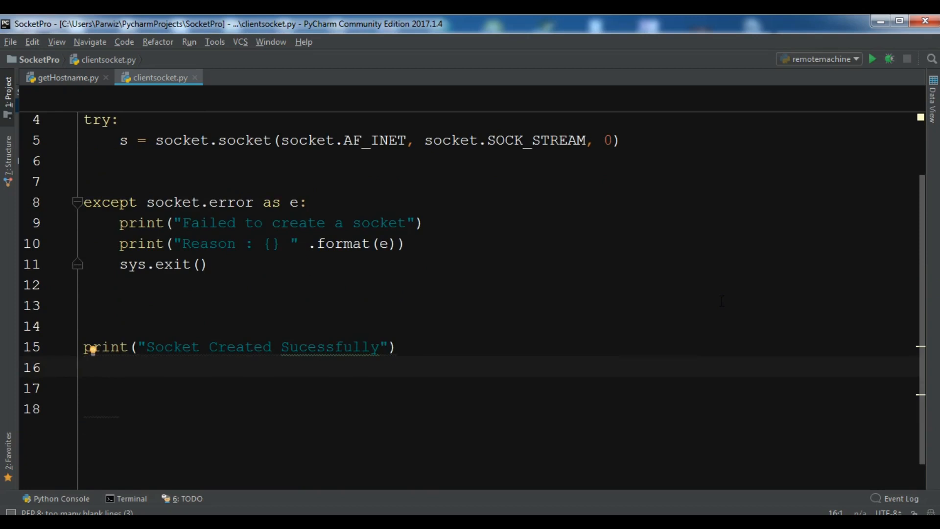
- Add targetHost = input("Please enter target host name to connet : ")
type("target")
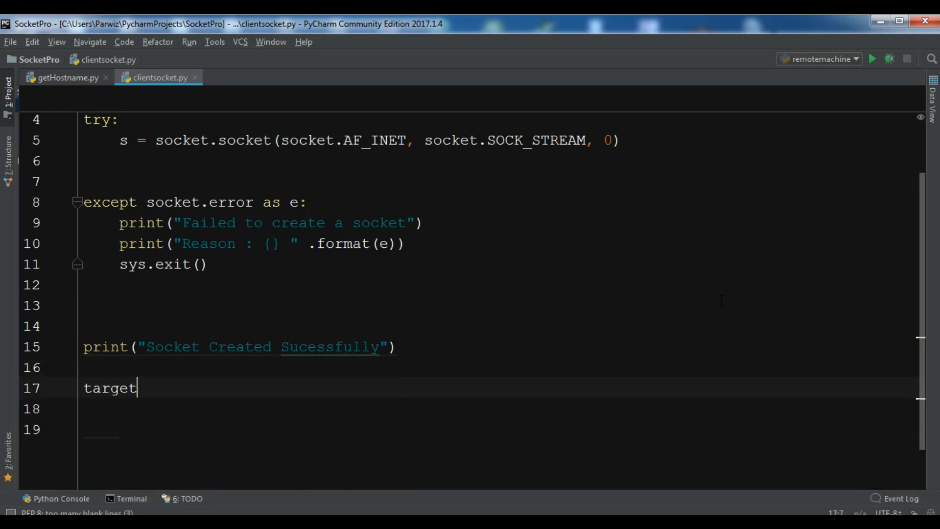
type("Host =")
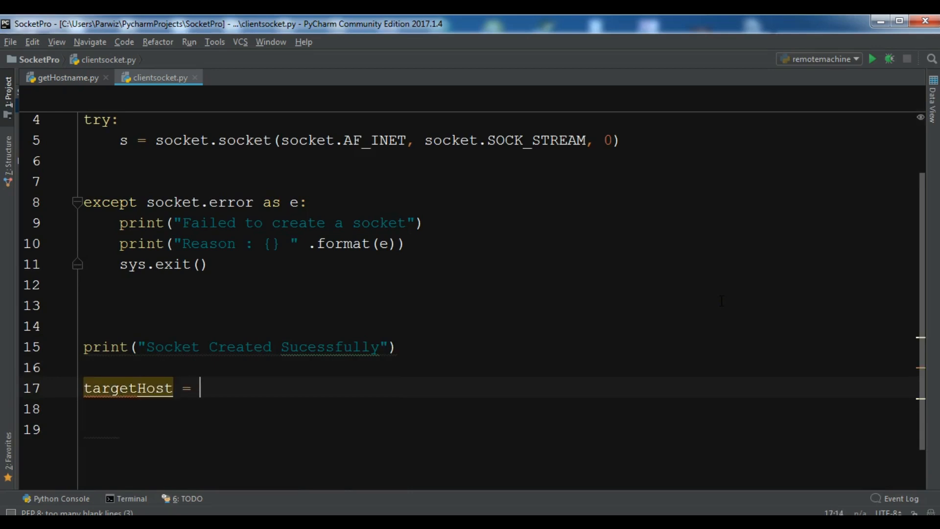
type("input(")
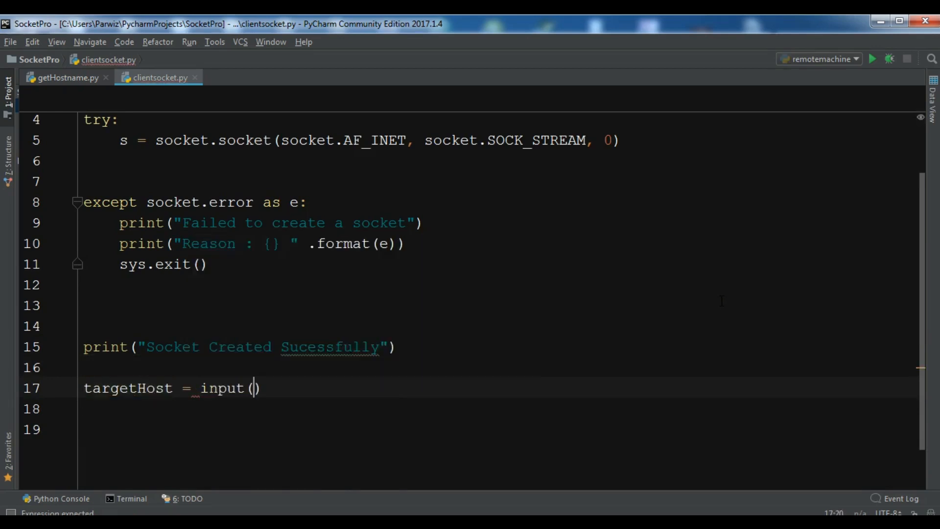
type("\"P\"")
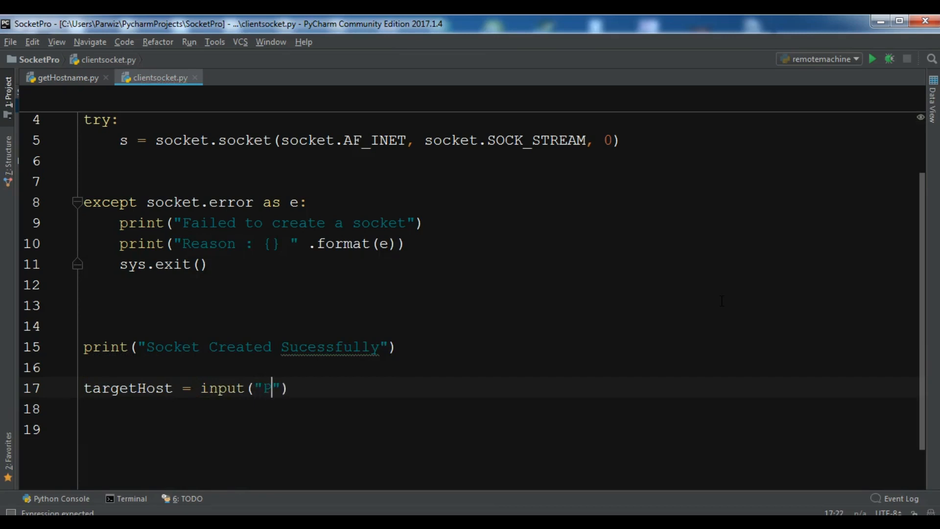
type("lease en")
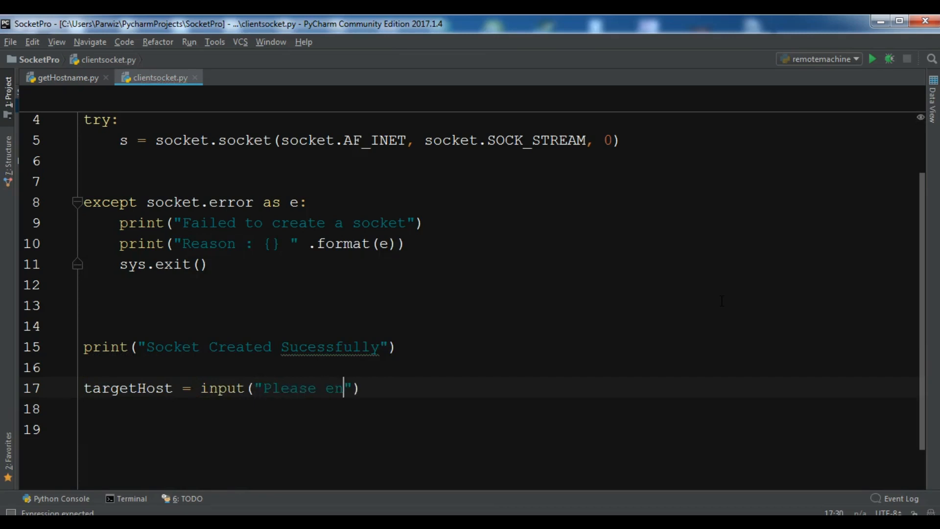
type("ter")
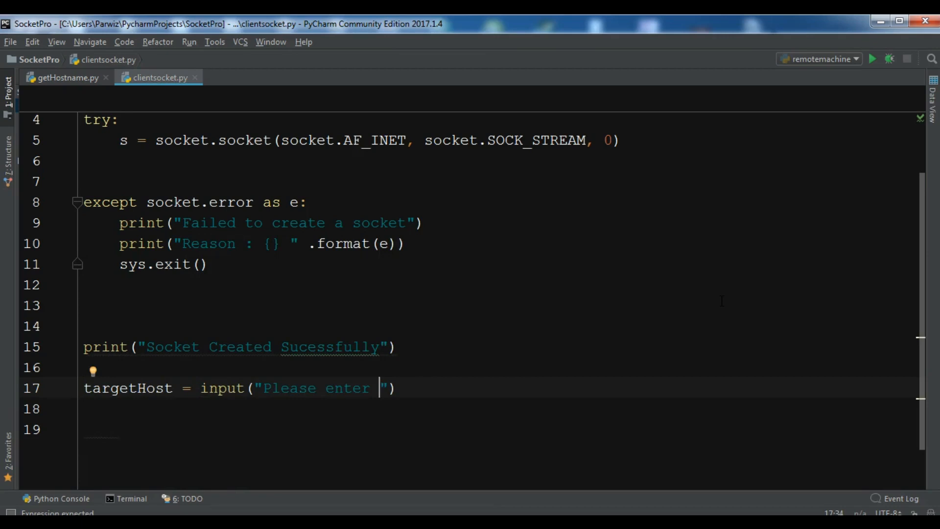
type("target ho")
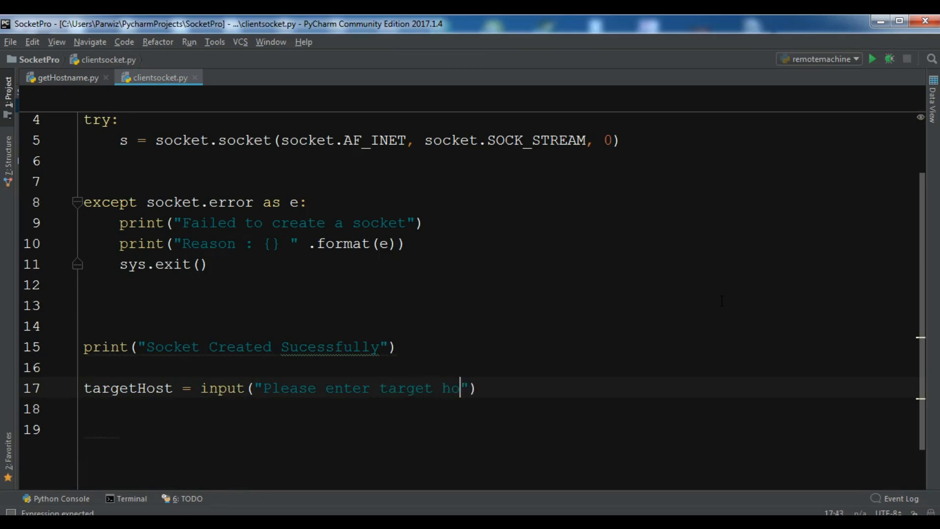
type("st name to connet :")
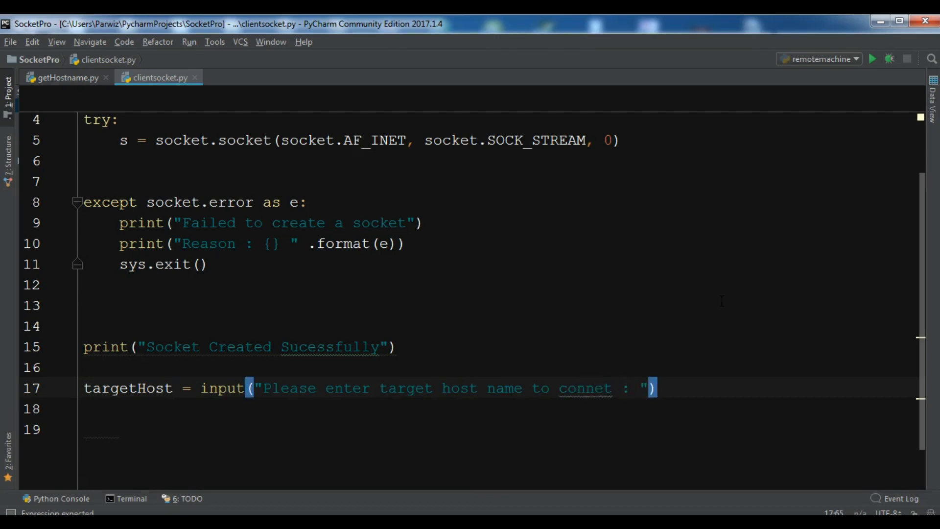
left_click(628, 388)
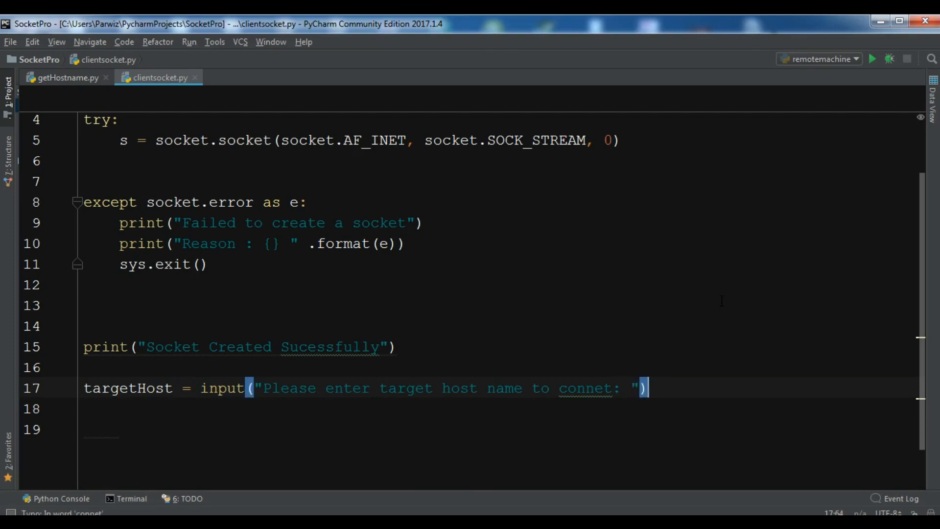
- Add targetPort = input("Please enter target port : ") on the next line
type("target")
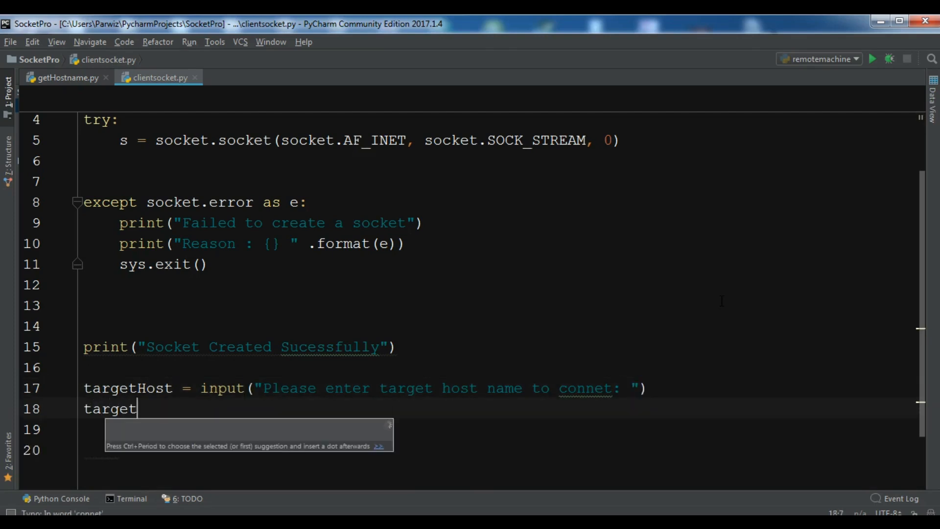
type("Port = input(\"Please enter target port :")
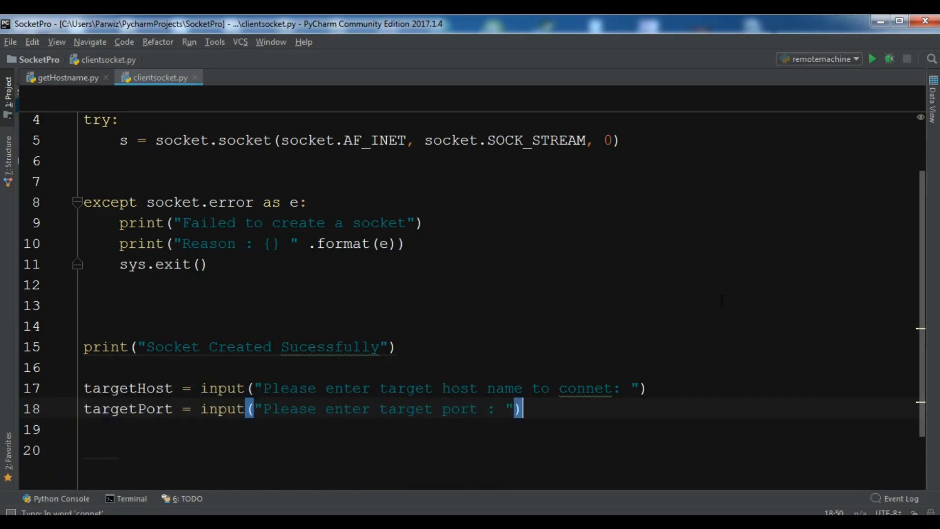
left_click(622, 388)
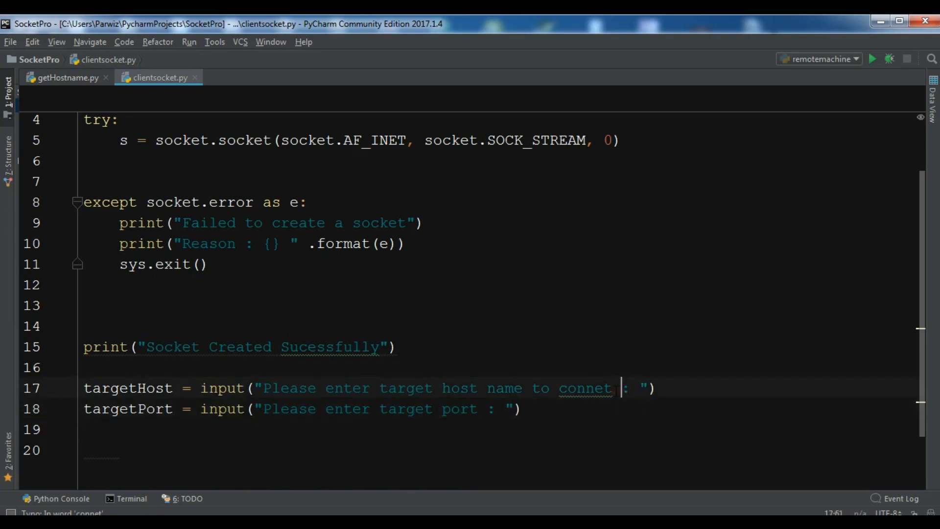
left_click(522, 408)
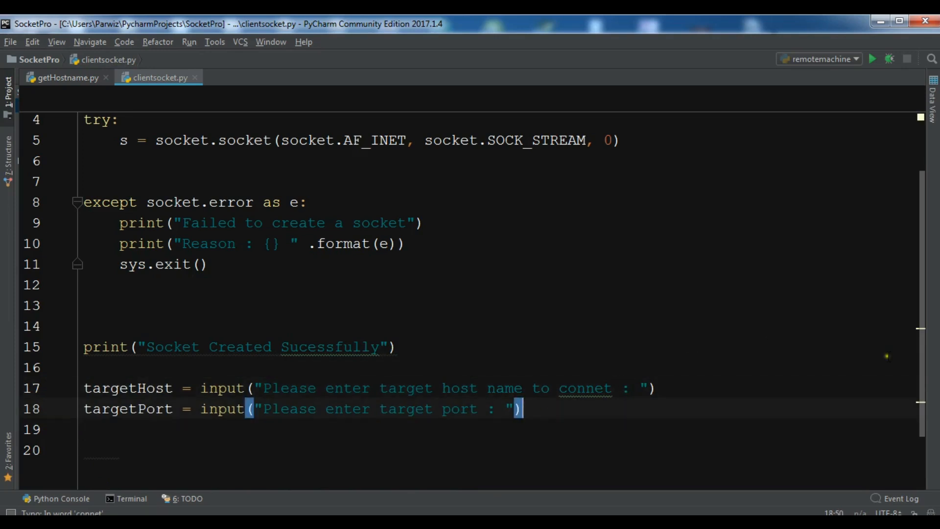
- Correct 'connet' to 'connect' in the host name prompt
scroll("down", 3)
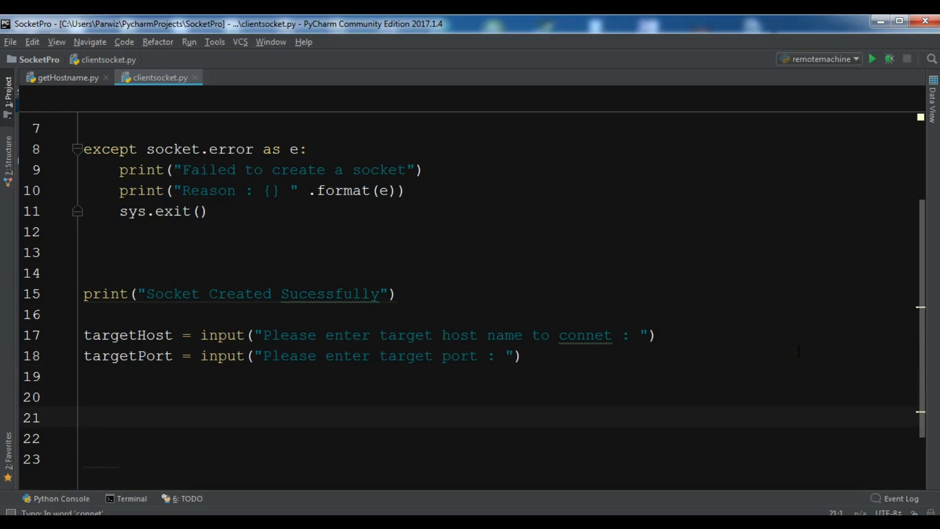
left_click(604, 335)
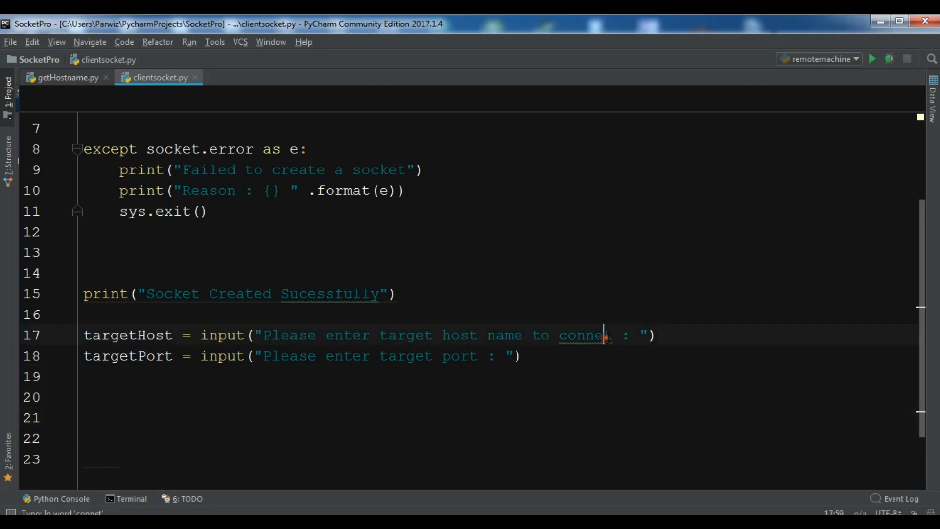
type("ct")
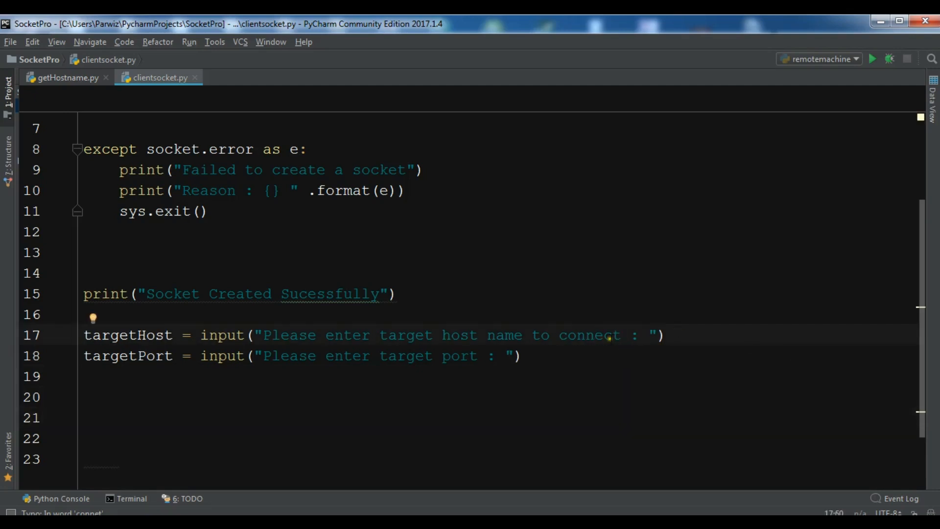
- Add a try block calling s.connect((targetHost, int(targetPort)))
type("try:")
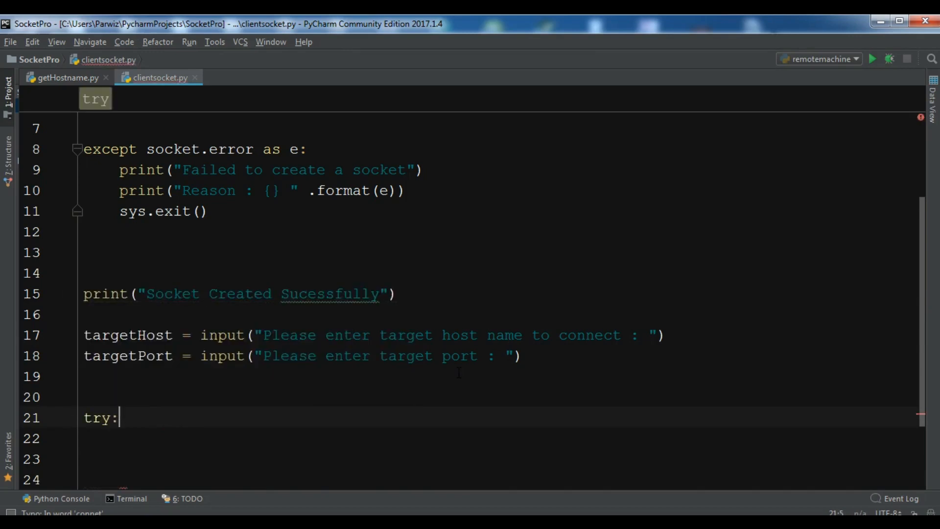
type("s.connect(")
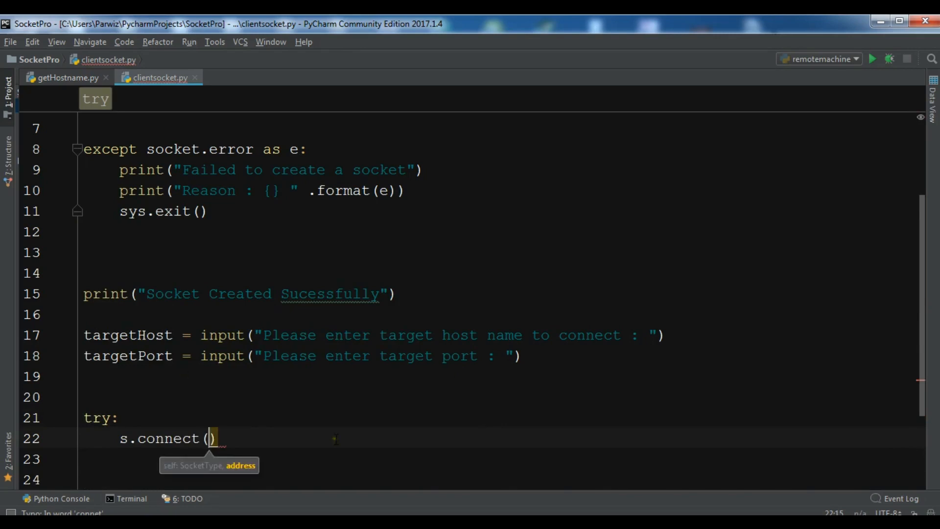
type("(targetHost")
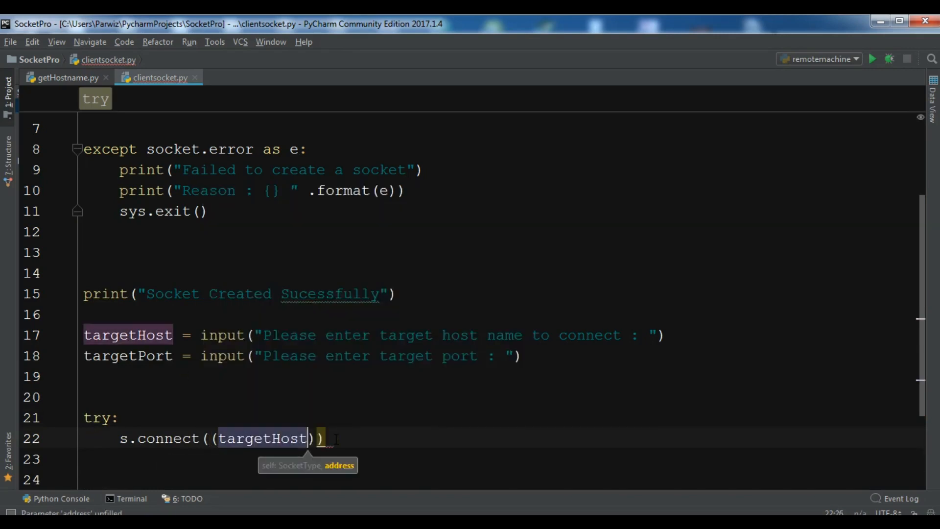
type(",")
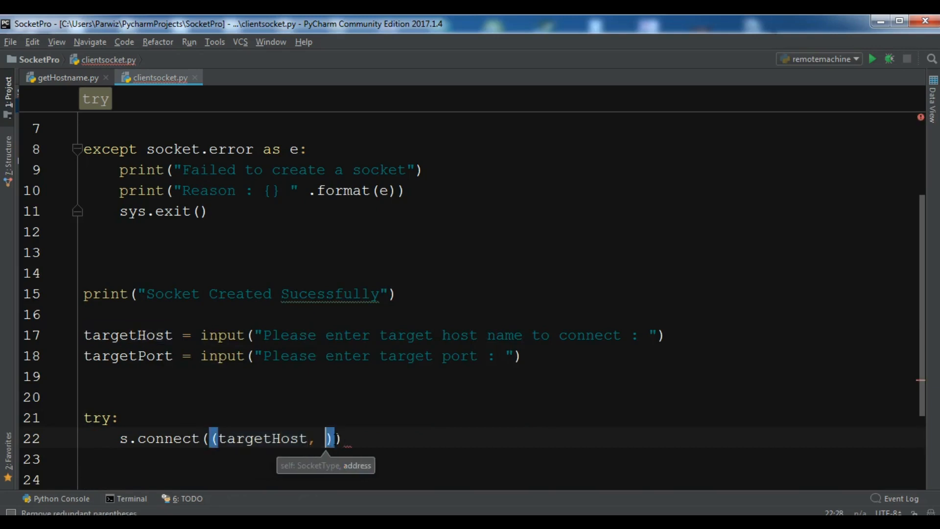
type("targetPort")
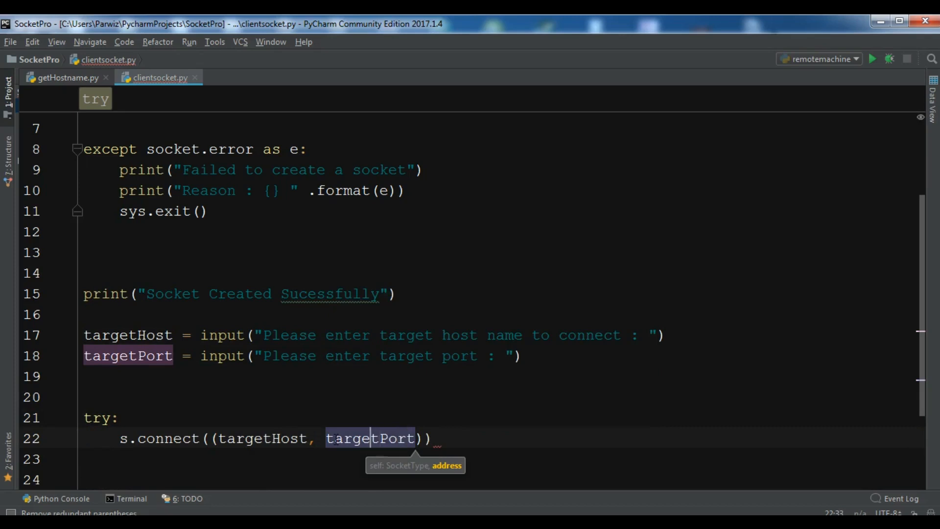
type("int(")
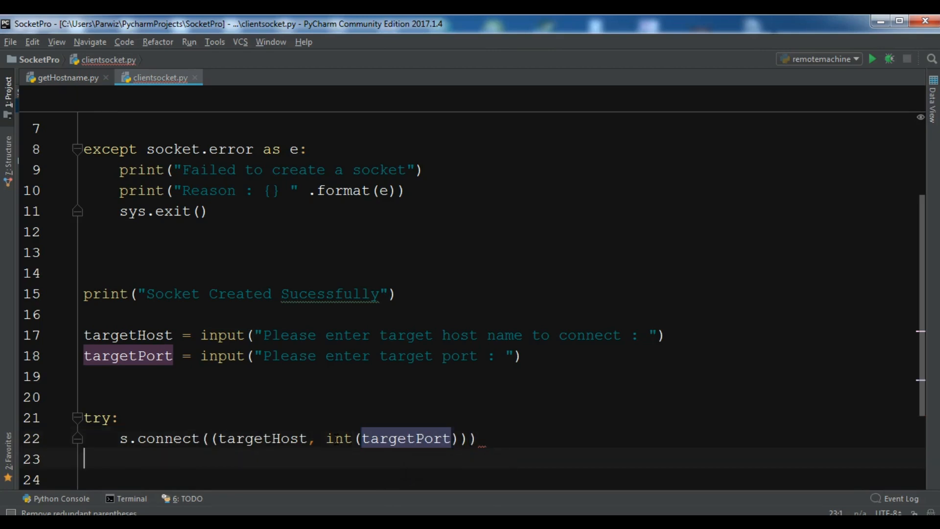
left_click(473, 438)
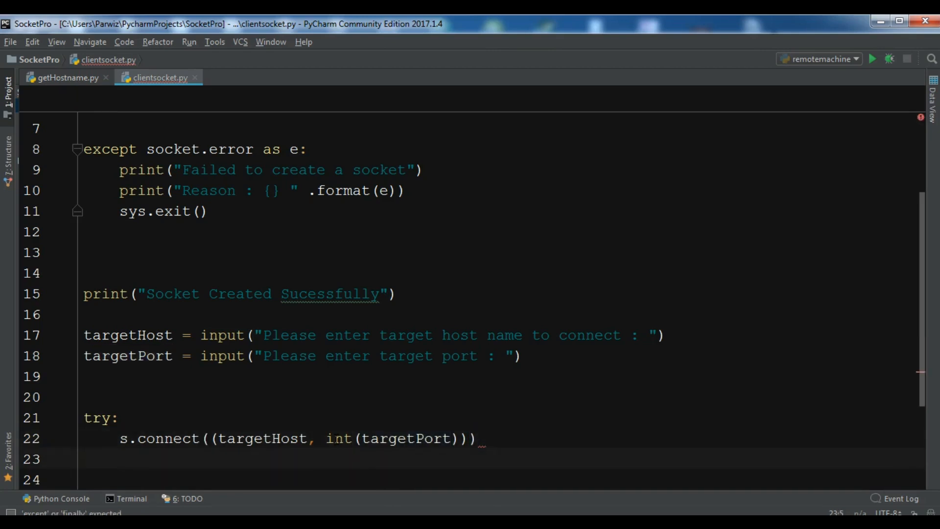
- Print "Socket connected to host" concatenated with targetHost and targetPort
type("print(\"Socket co")
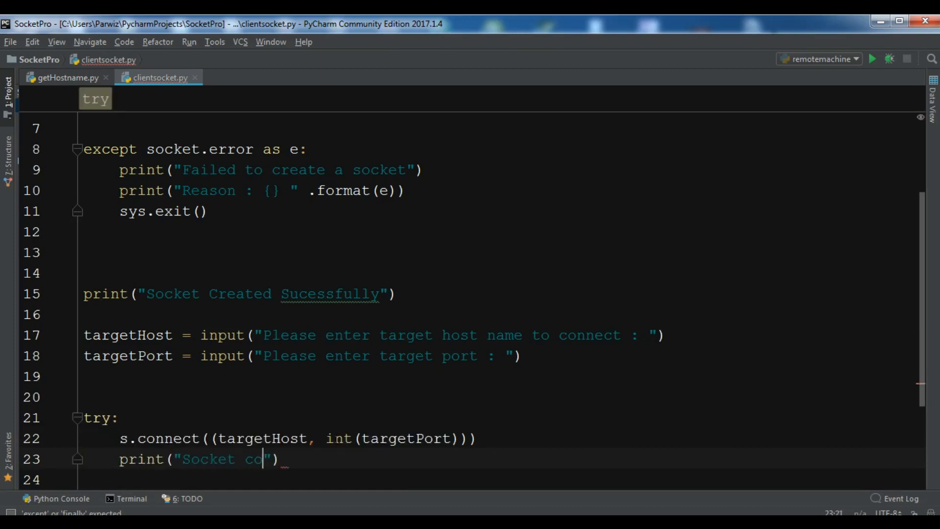
type("nnected")
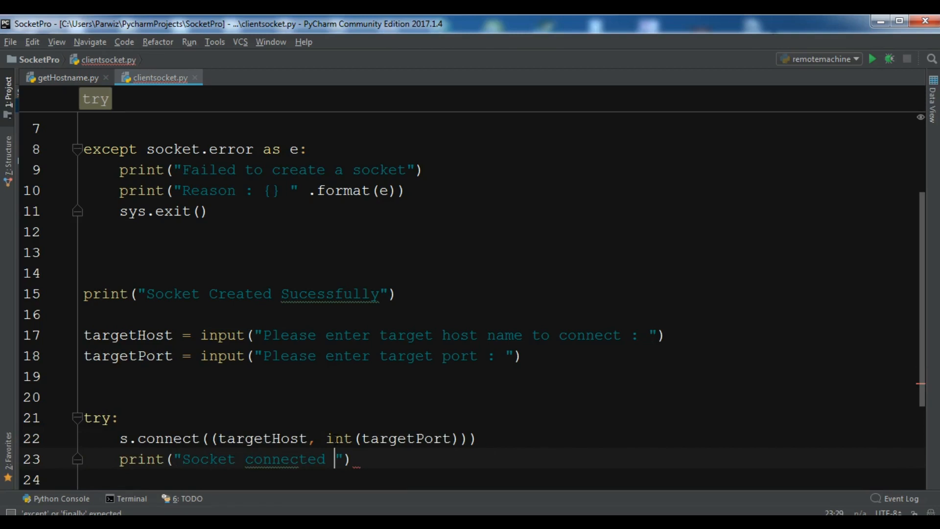
type("to h")
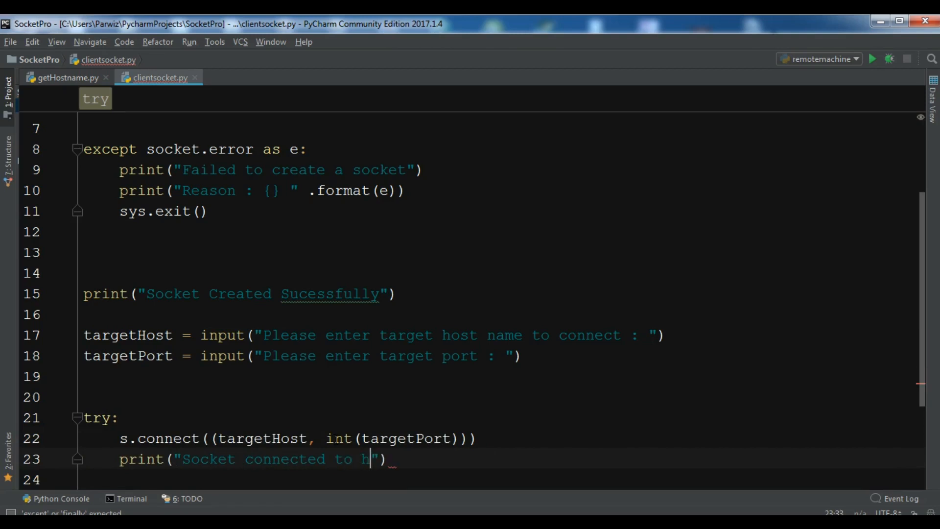
type("ost")
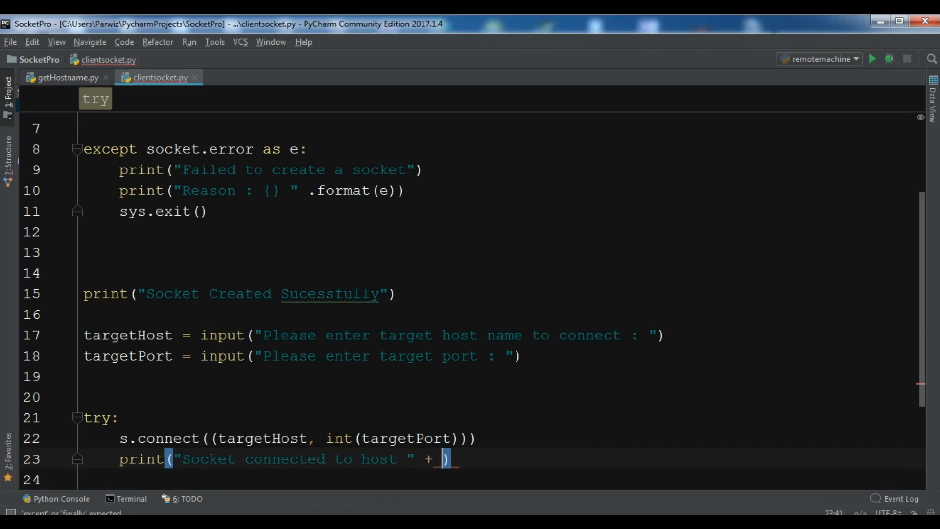
type("targetHost + \" On")
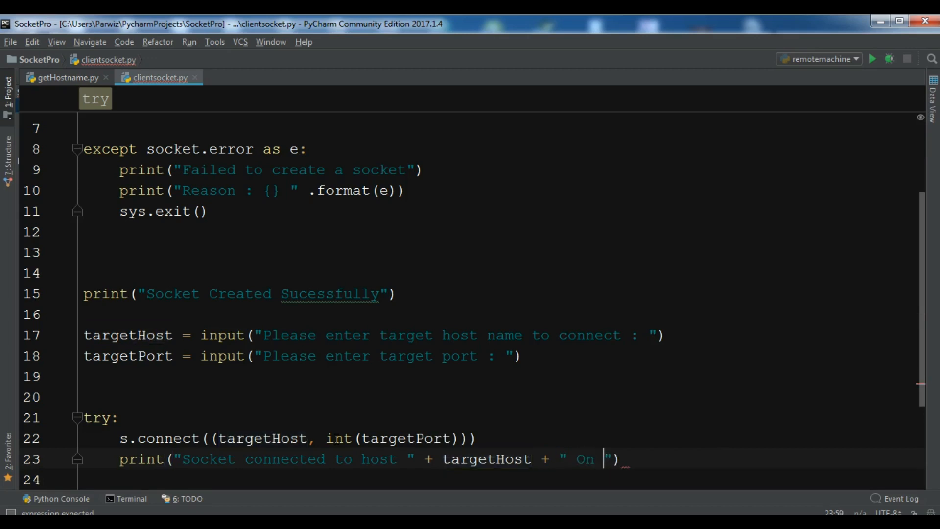
type("Port")
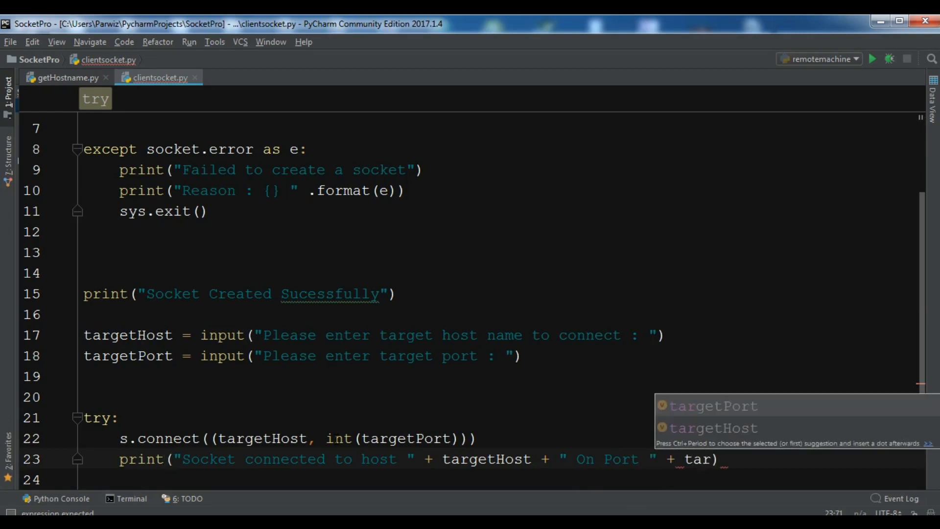
key("Enter")
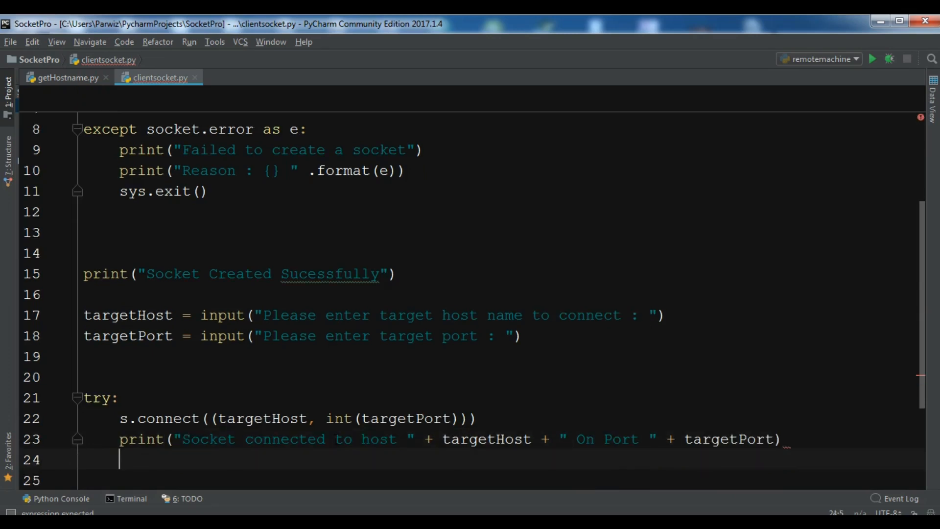
- Call s.shutdown(2), then begin an except line on line 26
type("s")
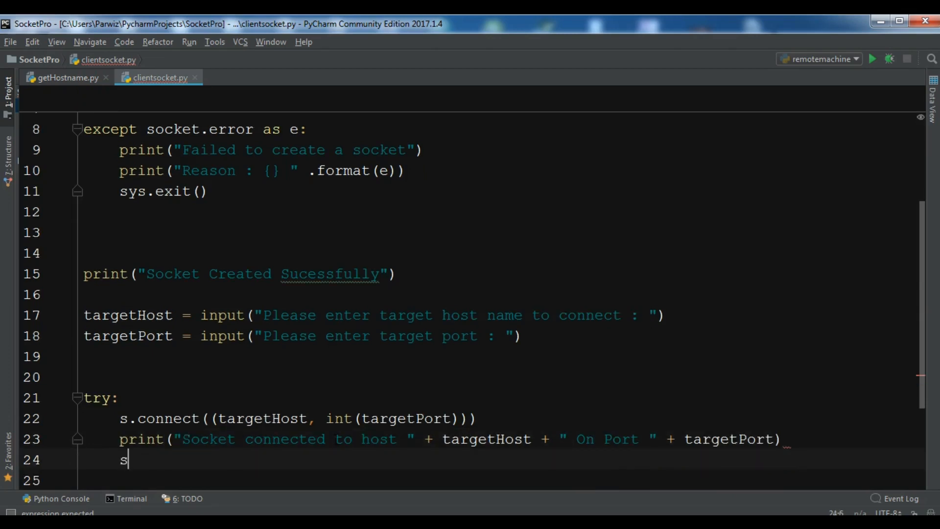
type(".")
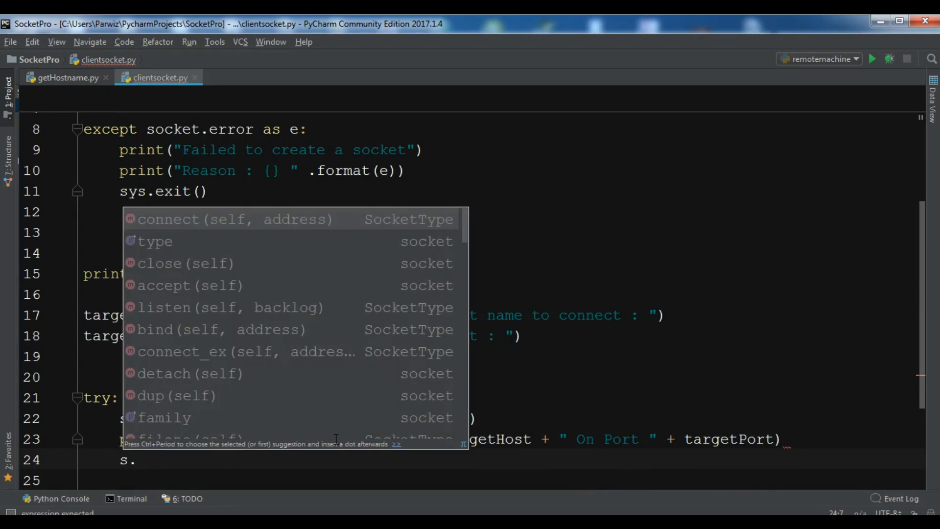
type("shutdown(2")
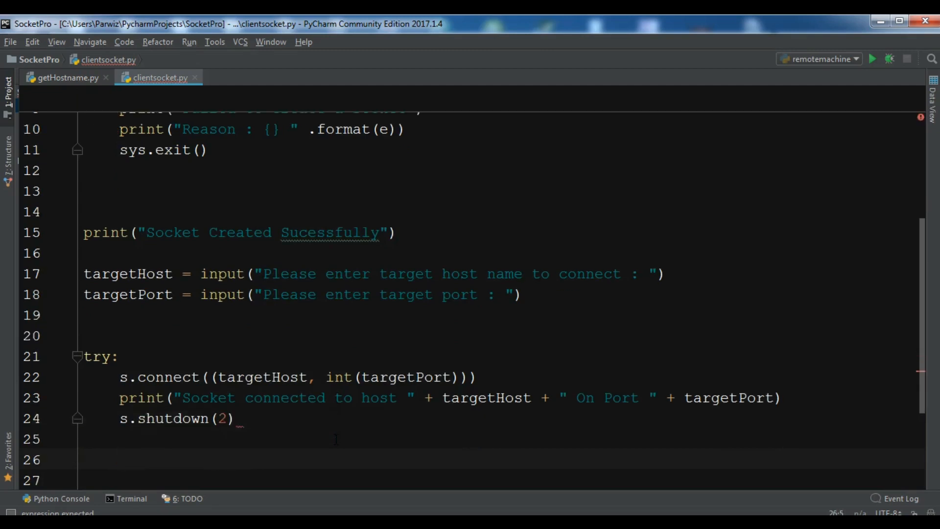
left_click(83, 459)
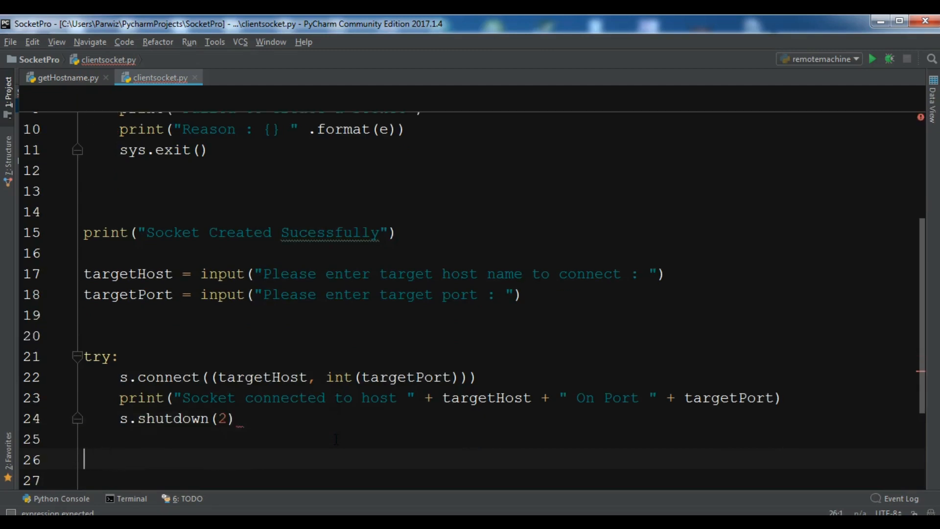
type("except socket")
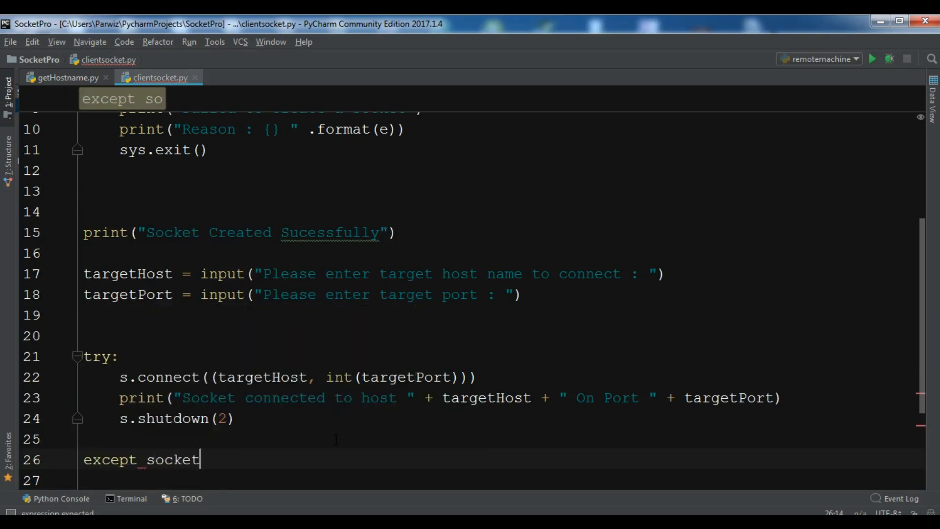
- Finish except socket.error and print the failed connection message with targetHost and targetPort
type(".error as e:")
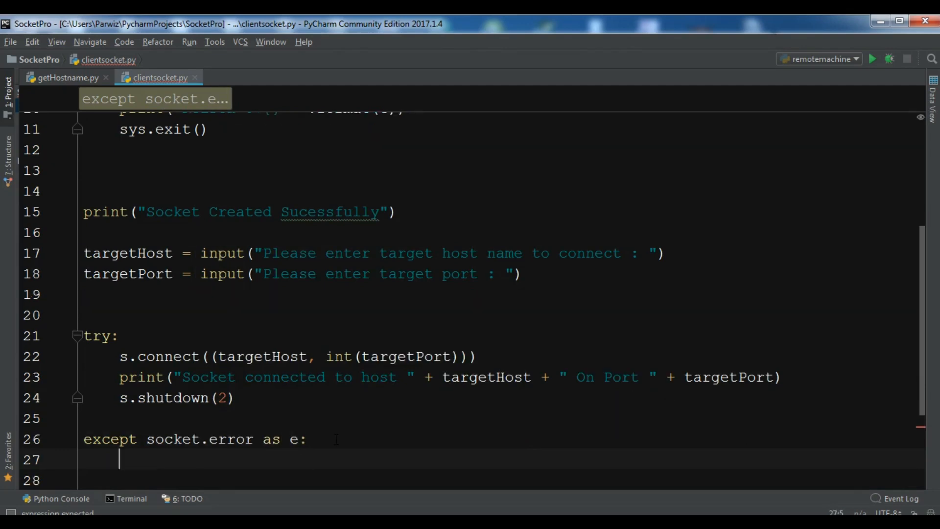
type("print(\"Failed")
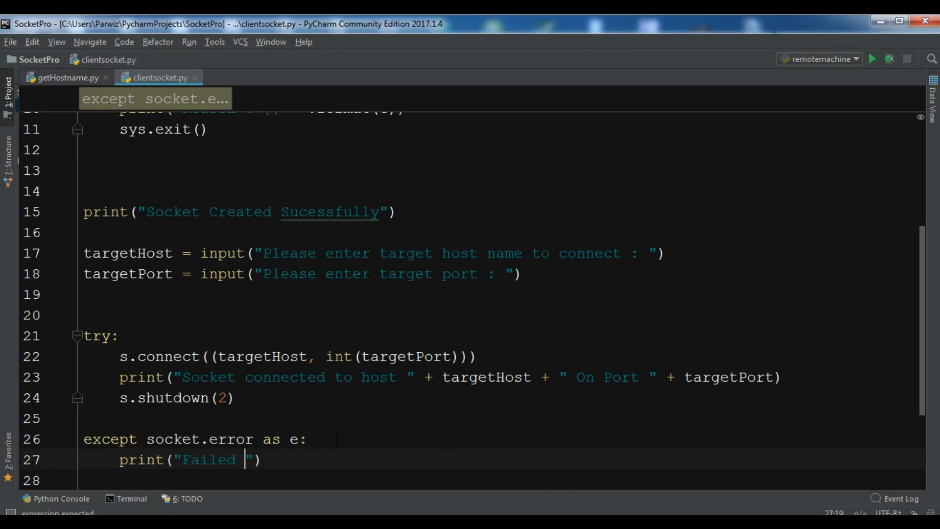
type("connec")
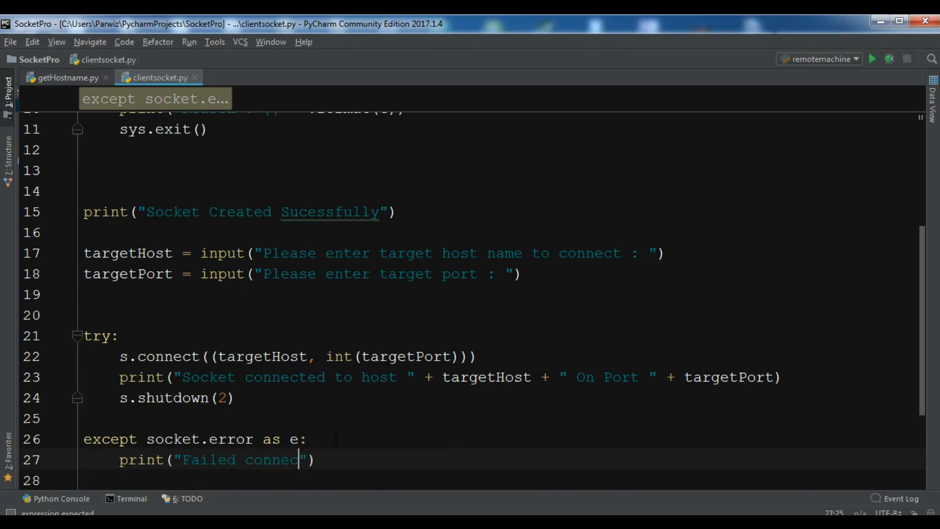
type("tion to host")
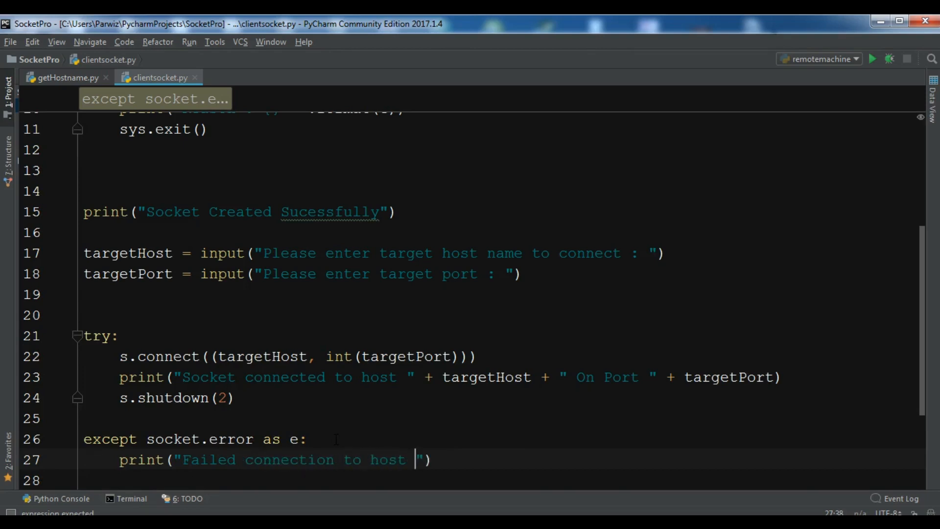
type("+")
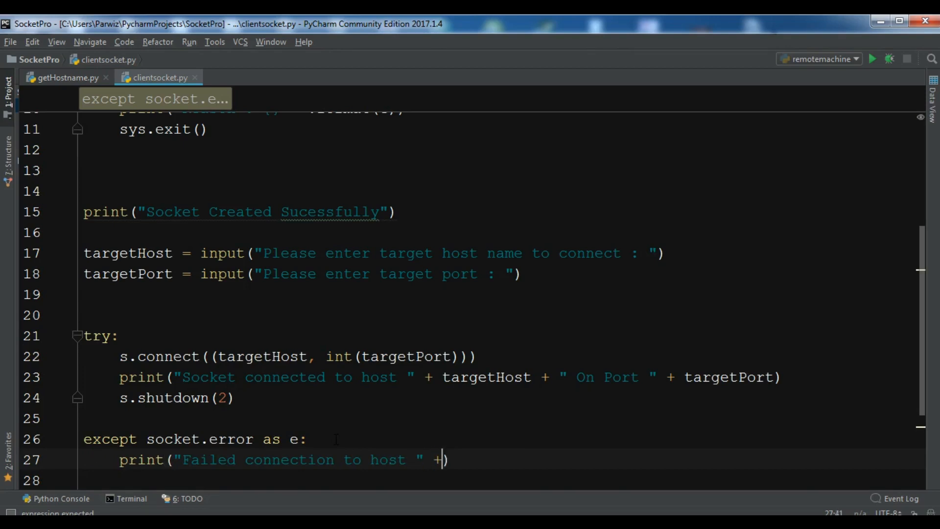
type("tar")
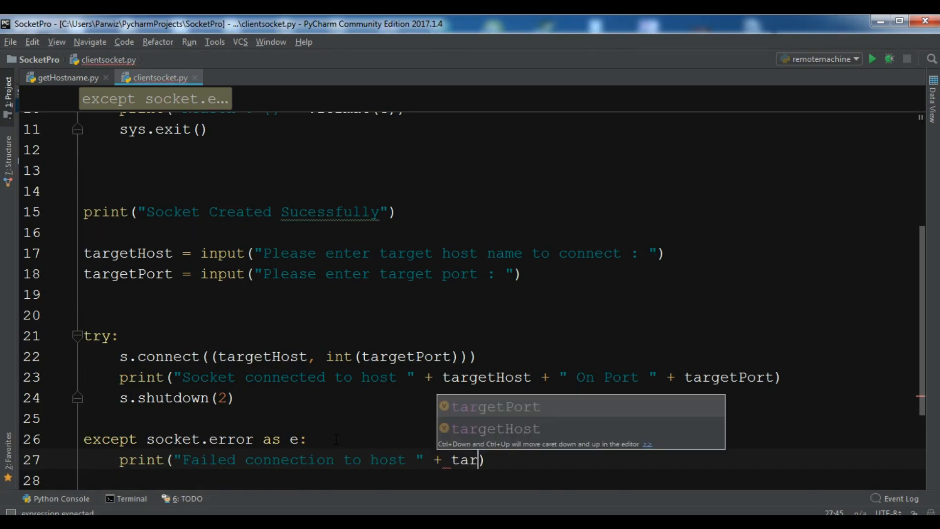
left_click(495, 428)
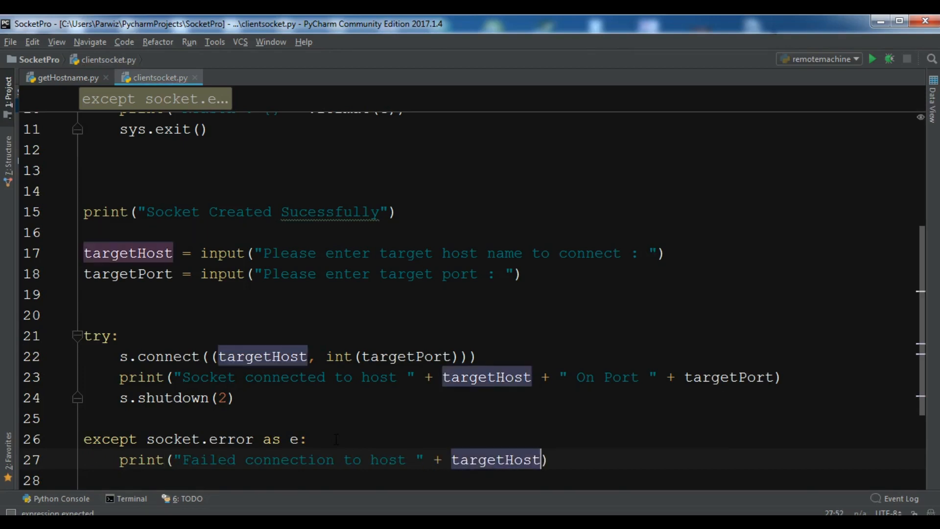
type("+ \"\"")
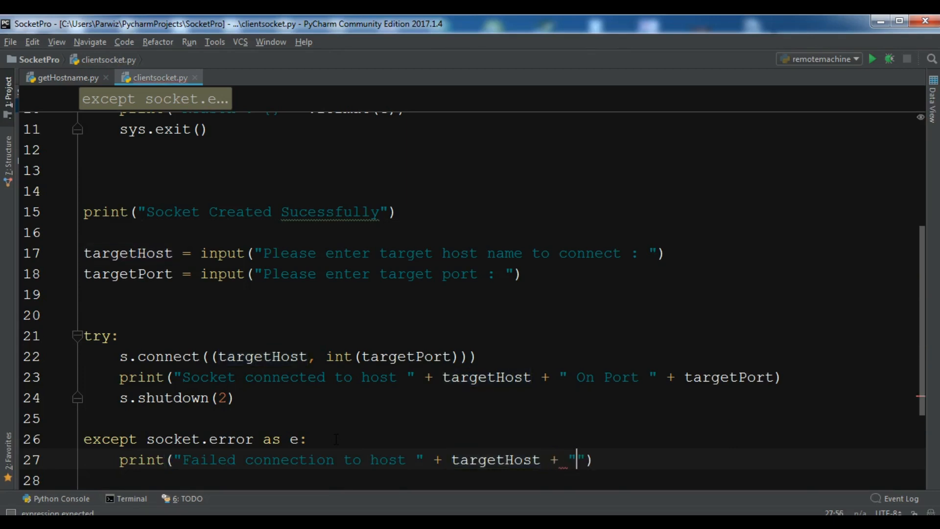
type("On Por")
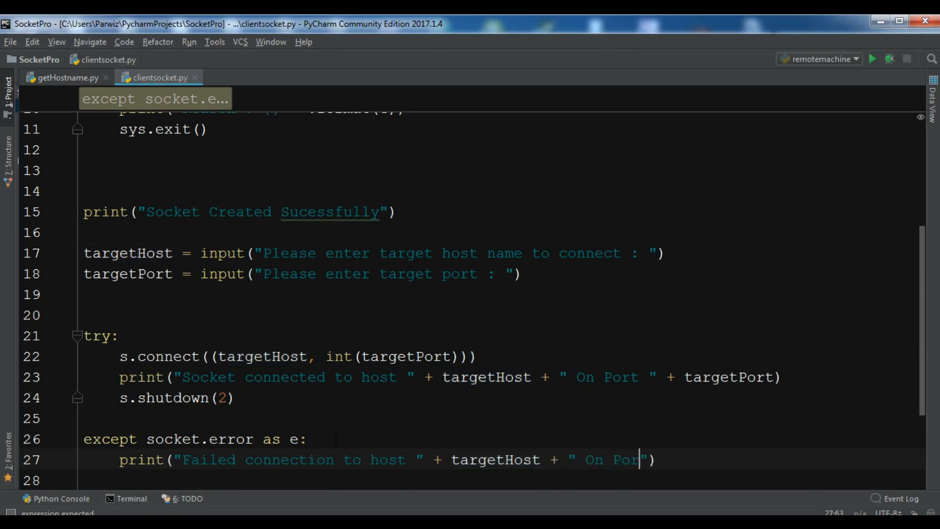
type("targetPort")
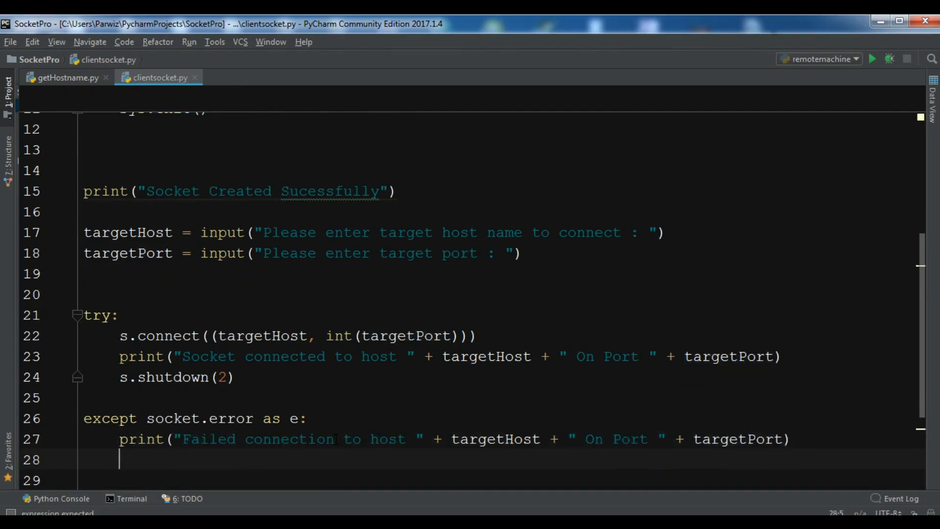
- Print "Reason " with str(e), exit via sys.exit(), and return to the top
type("print(")
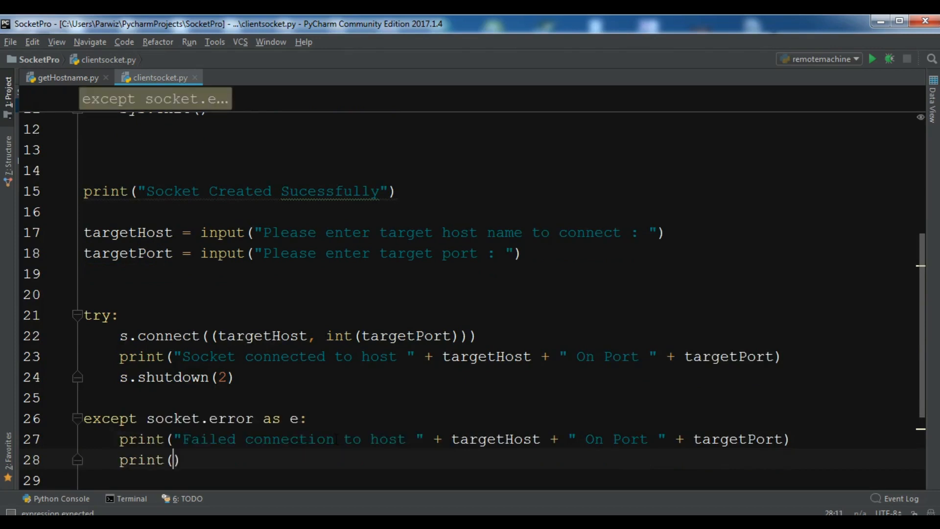
type("\"Reason\"")
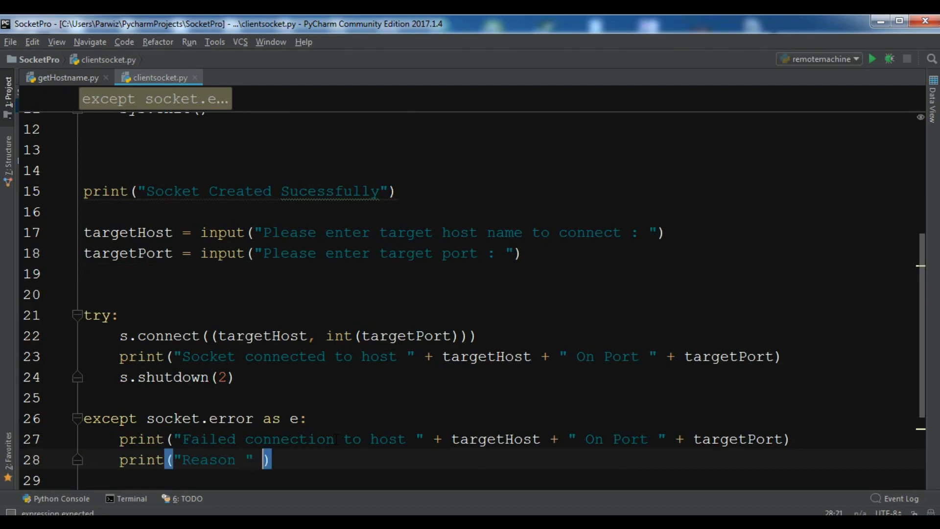
type(", e")
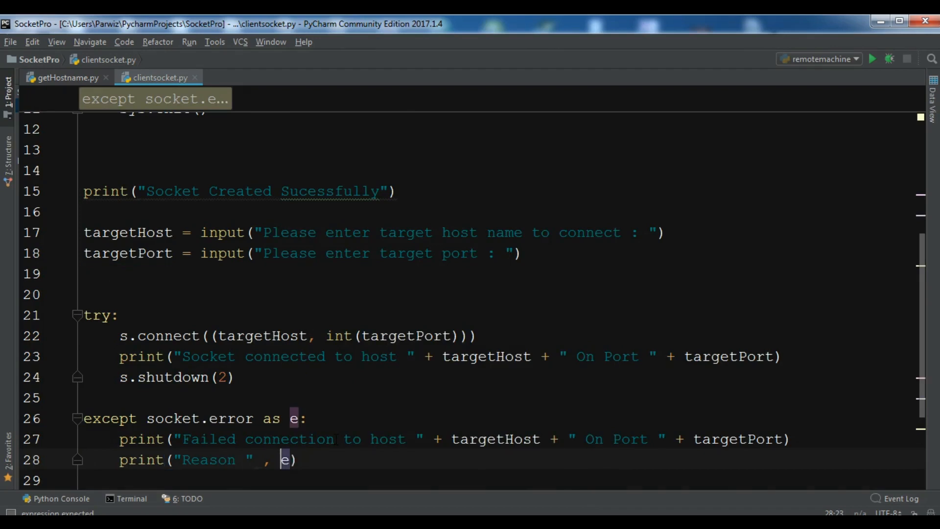
type("str(")
left_click(499, 480)
type("sys.exit()")
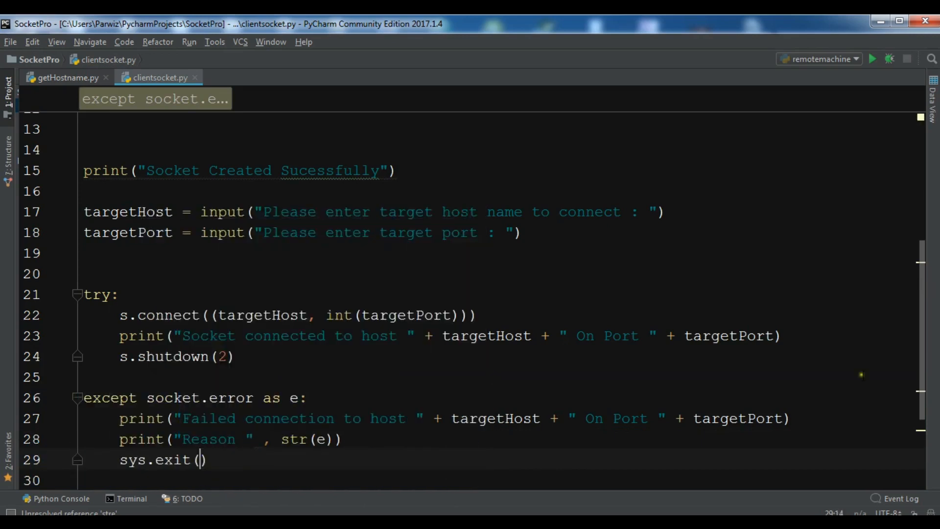
scroll("up", 3)
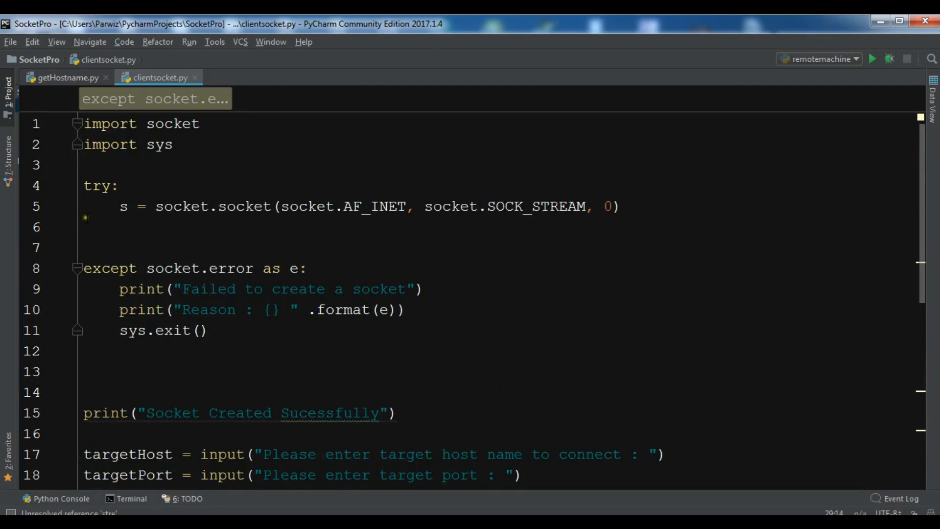
- Insert def main(): before the try on line 4, indenting the script body beneath
left_click(87, 185)
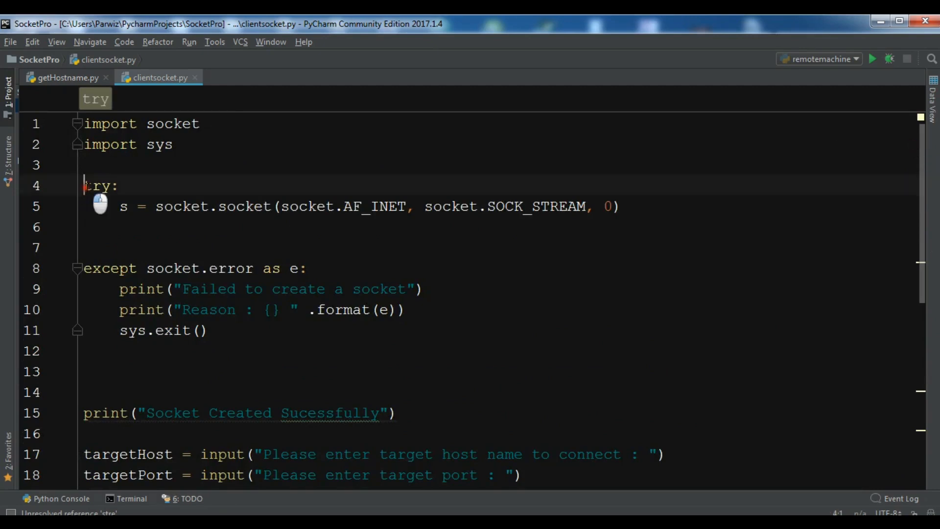
scroll("down", 3)
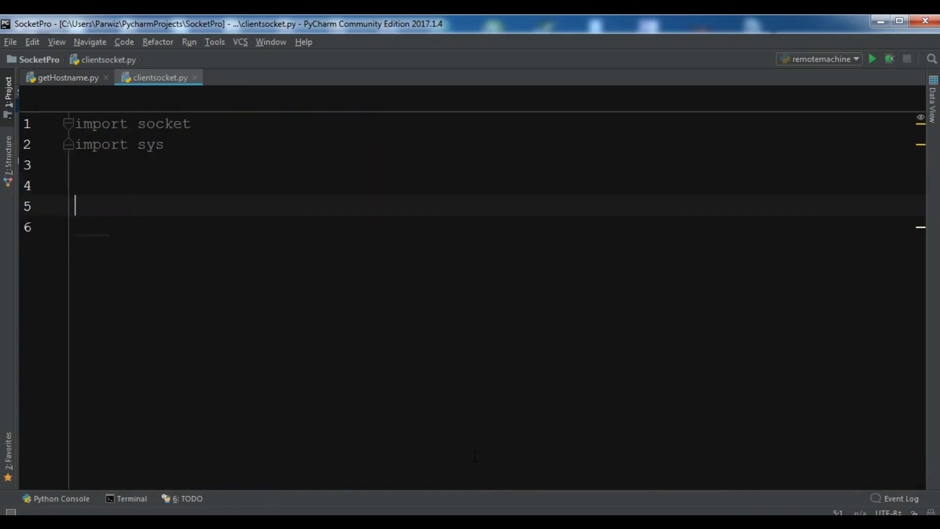
type("def main")
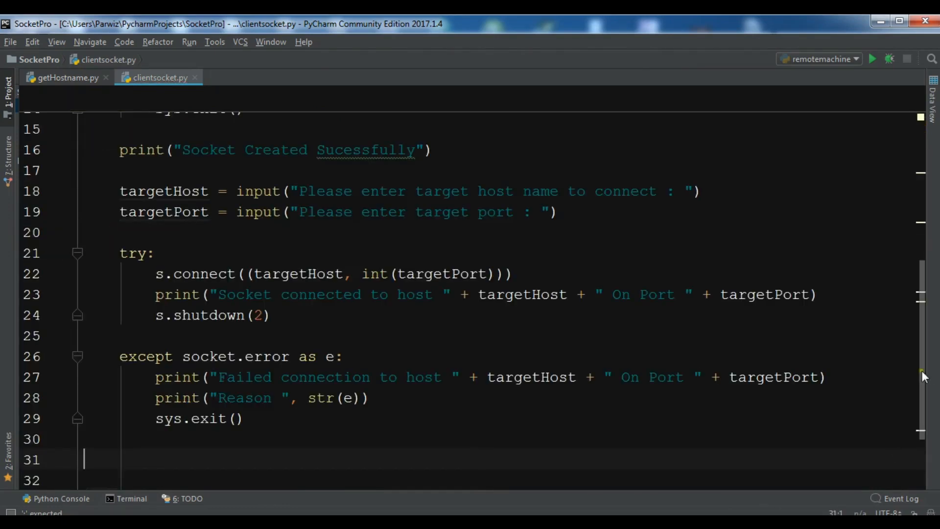
- At line 35, add if __name__ == "__main__": and call main() via autocomplete
scroll("down", 3)
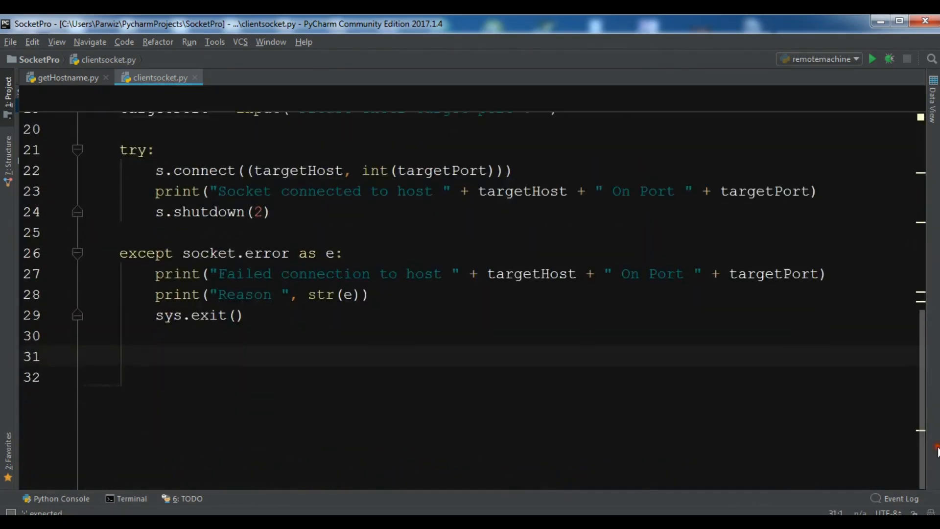
type("if")
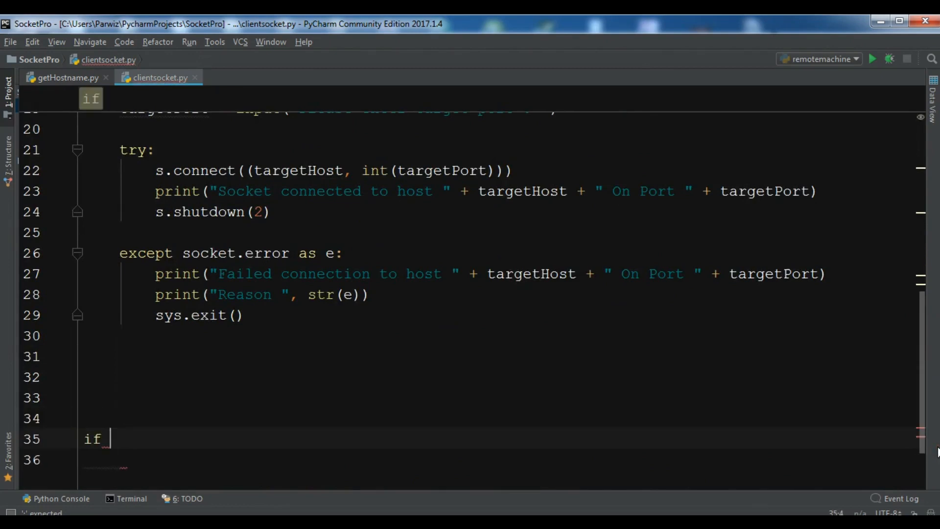
type("__name__ ==")
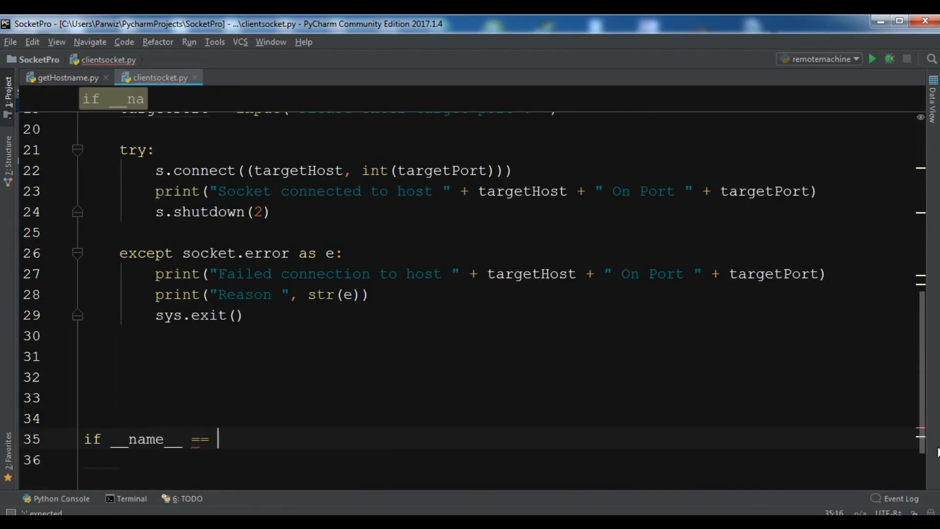
type("\"__main\"")
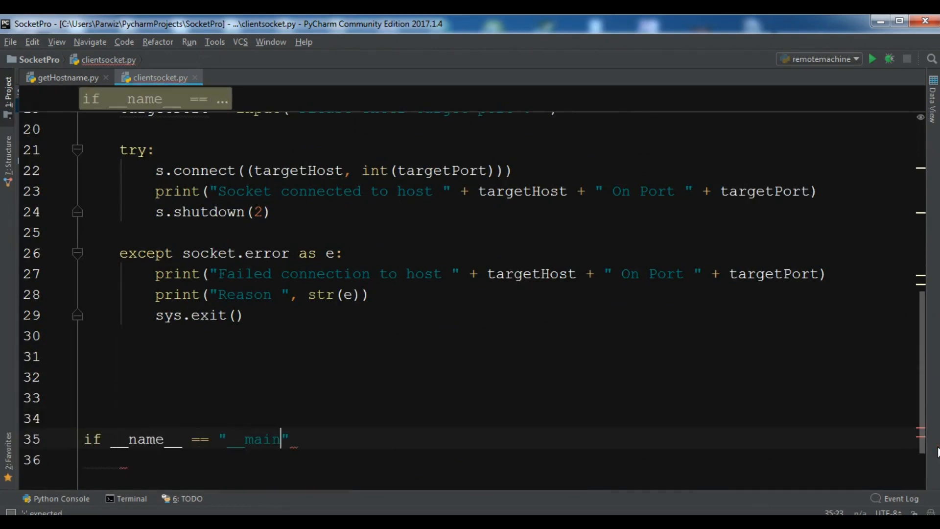
type("ma")
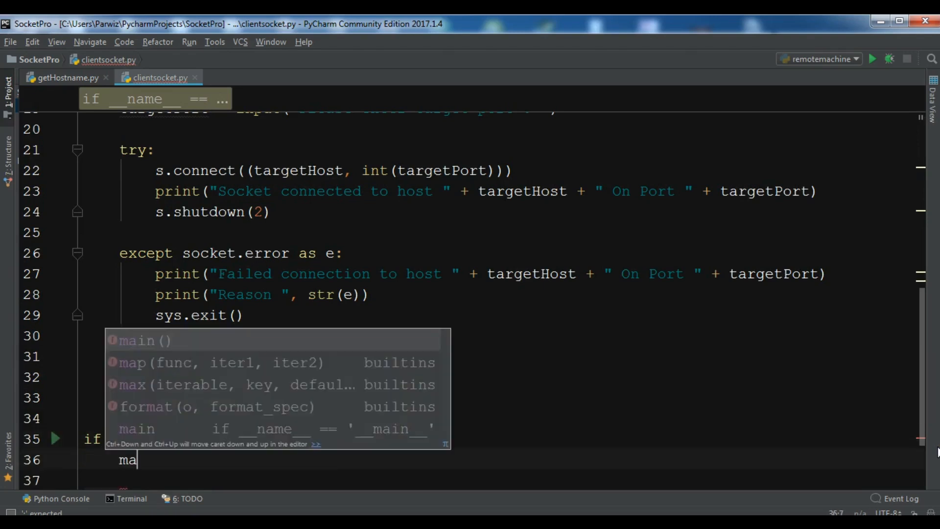
left_click(145, 340)
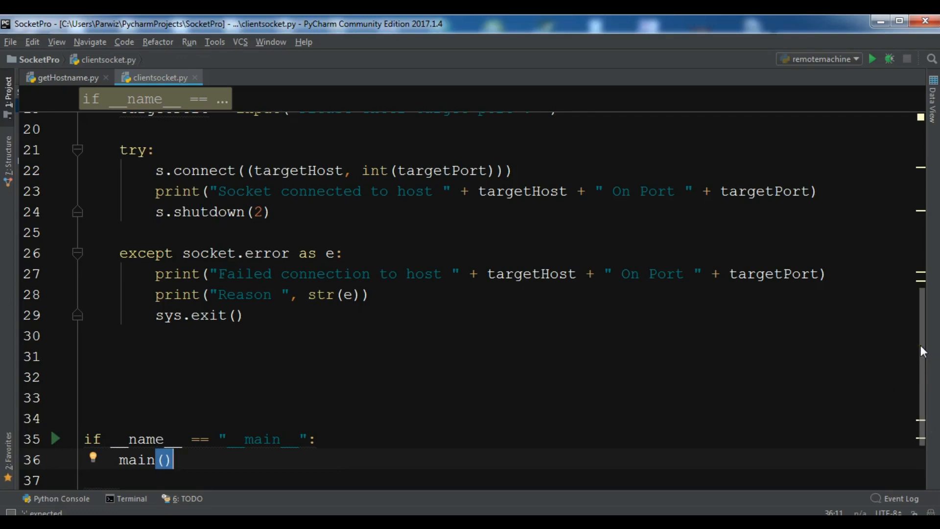
- Review clientsocket.py from the imports to the connect try block, then bring up the editor context menu
scroll("up", 3)
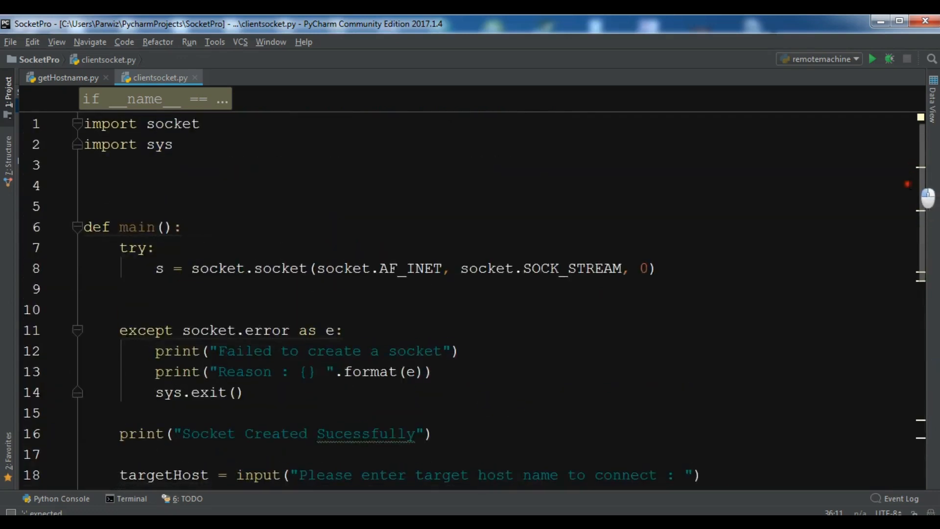
scroll("down", 3)
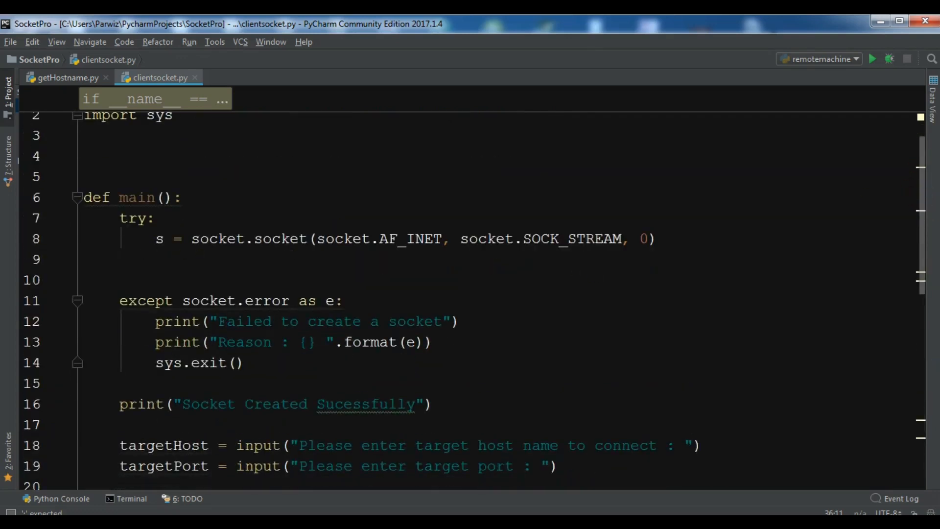
scroll("down", 3)
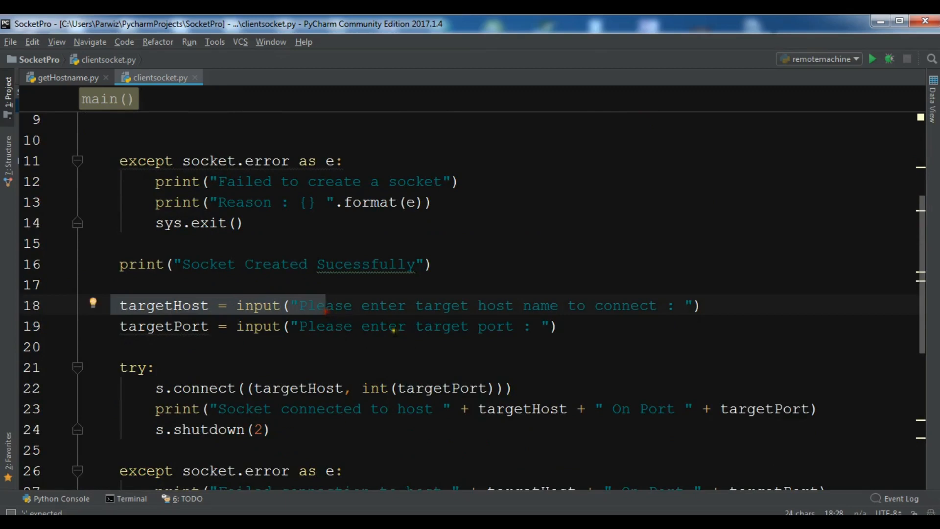
left_click(397, 325)
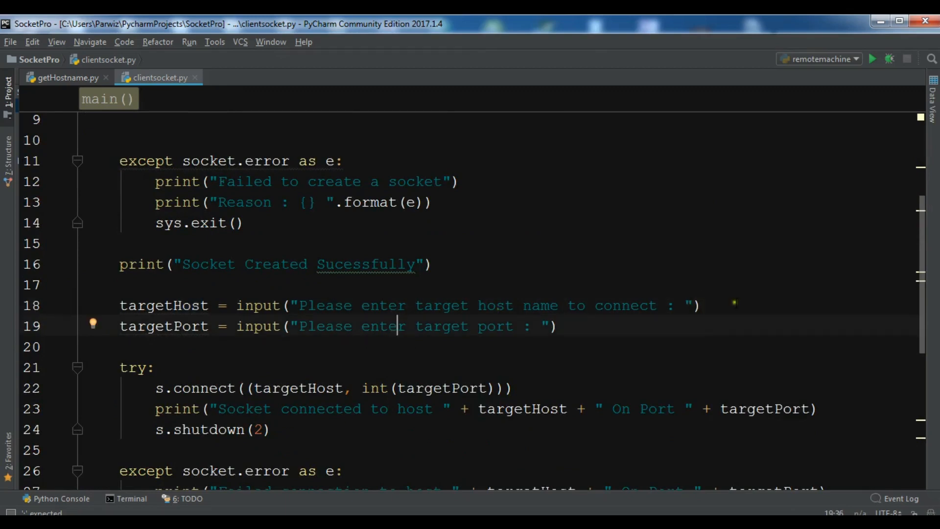
scroll("down", 3)
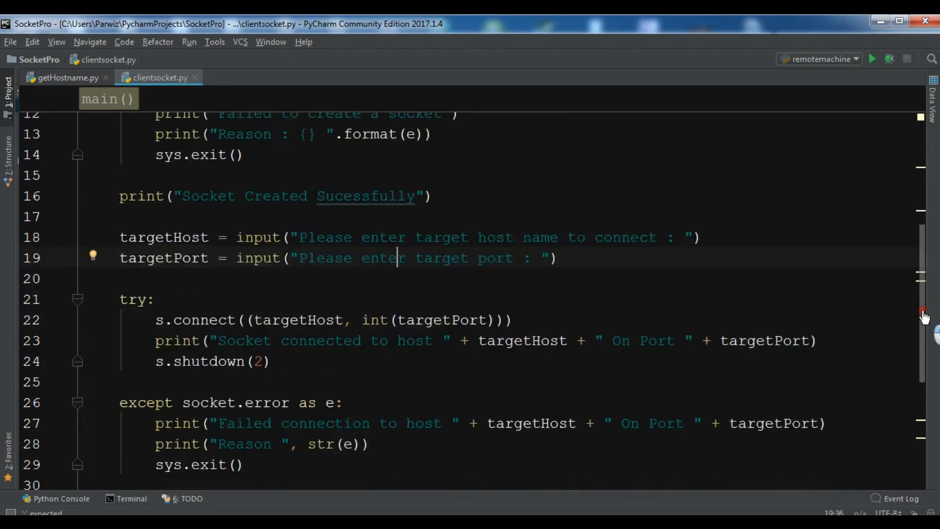
scroll("down", 3)
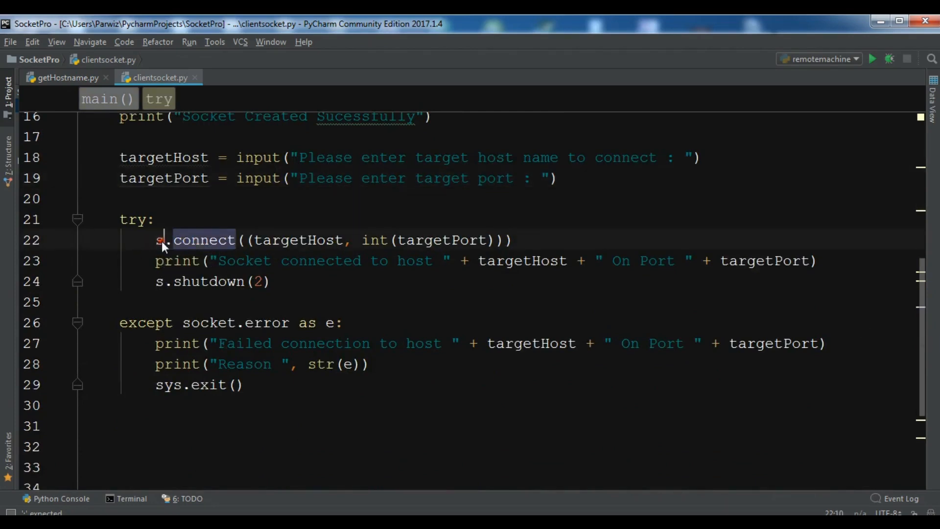
left_click(160, 240)
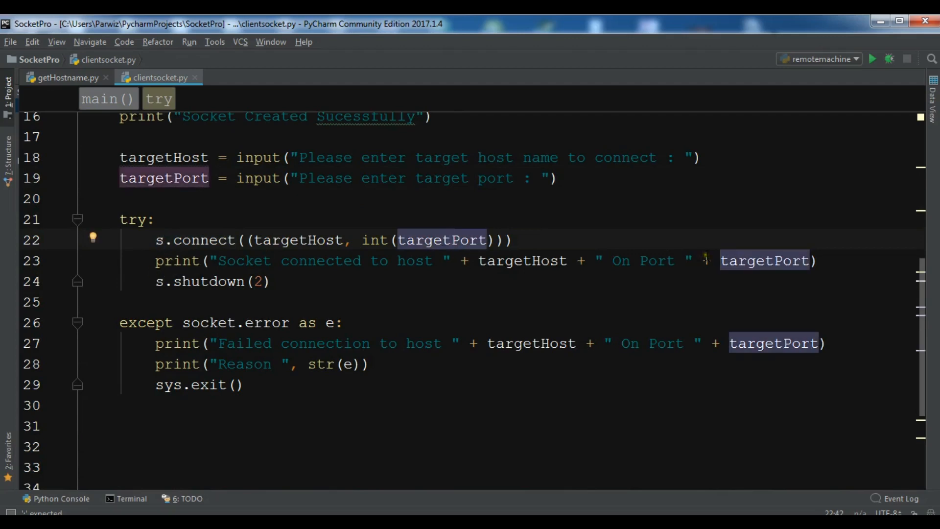
mouse_move(923, 340)
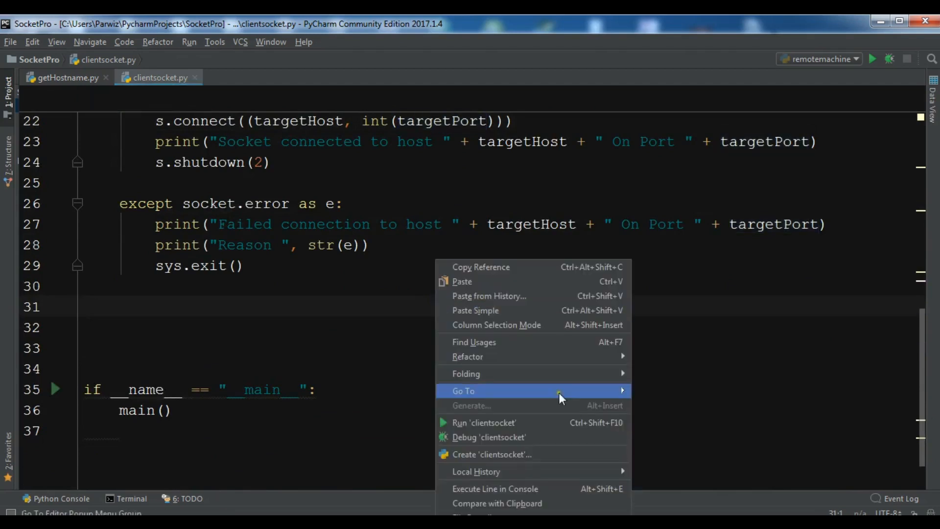
left_click(483, 422)
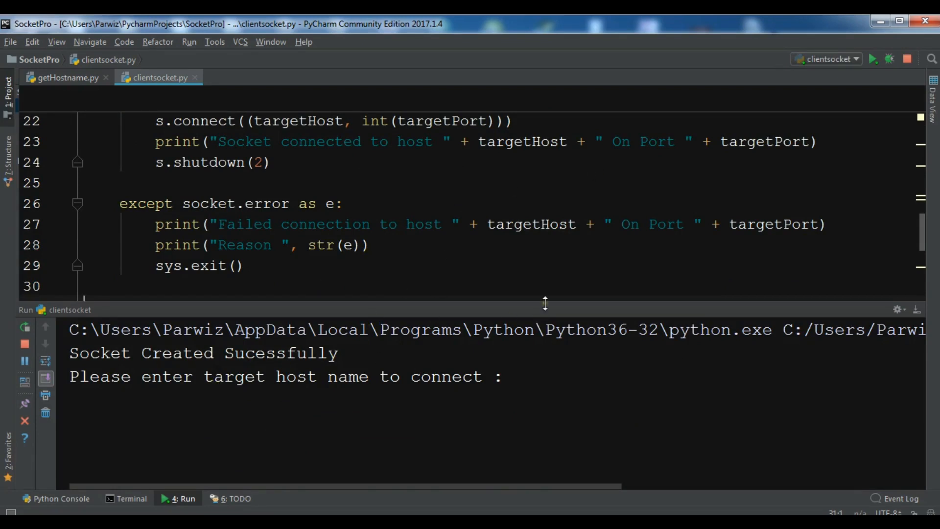
mouse_move(442, 293)
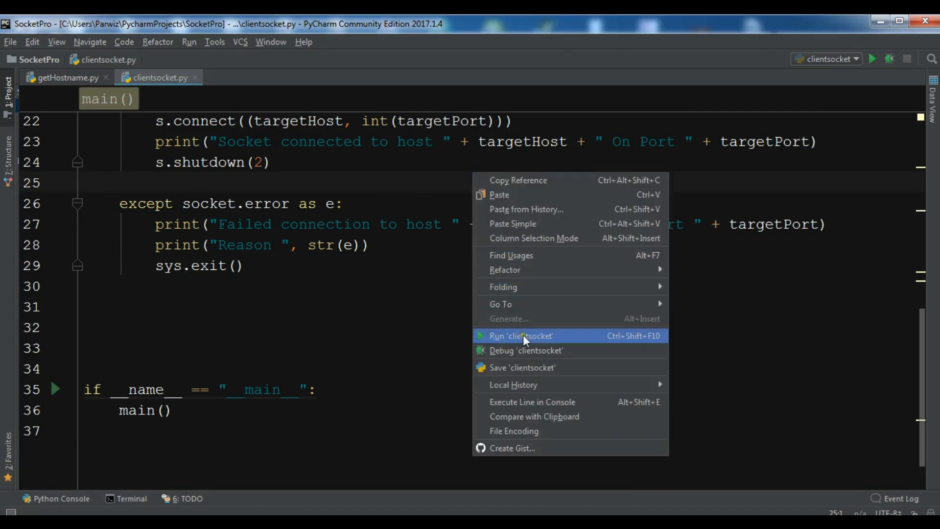
left_click(519, 334)
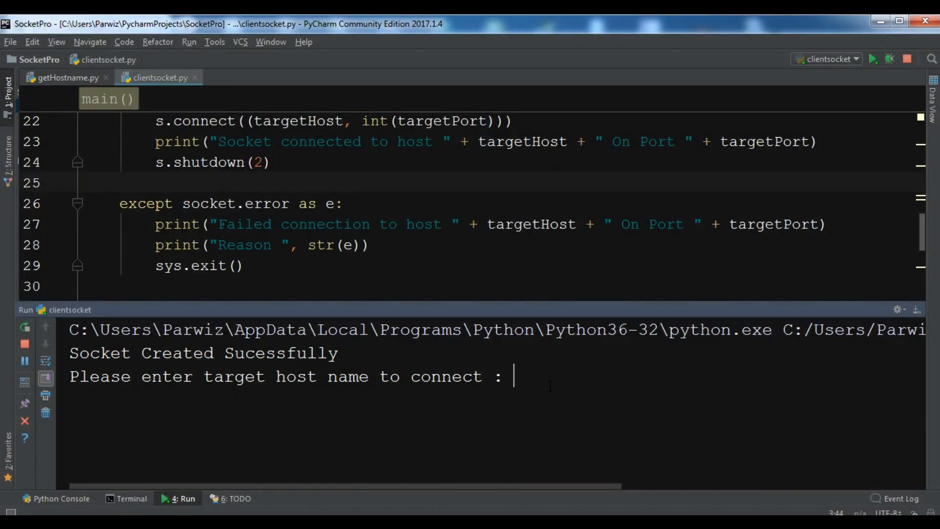
type("www.co")
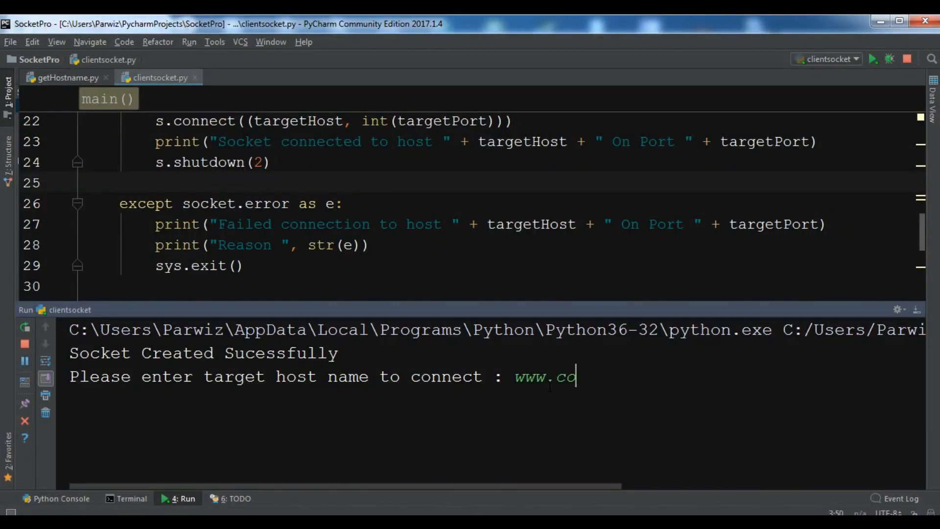
type("deloop.org")
type("8")
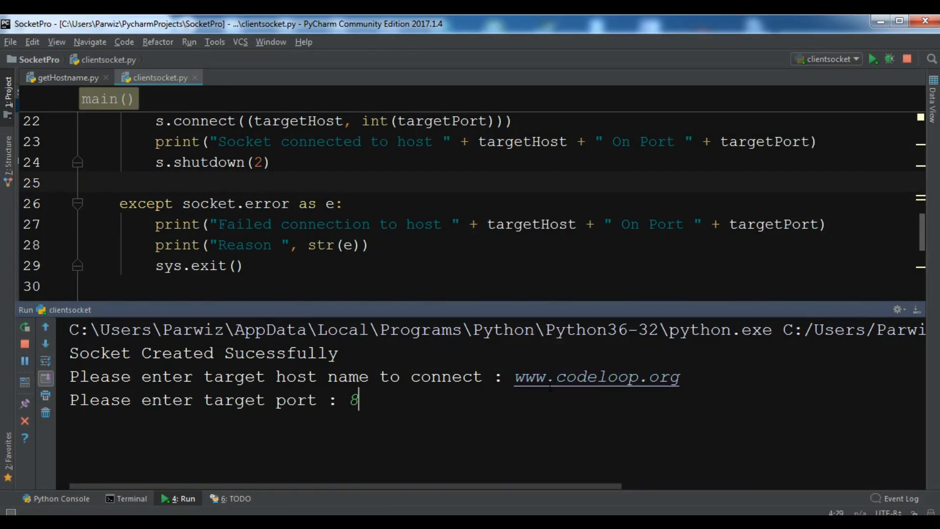
type("0")
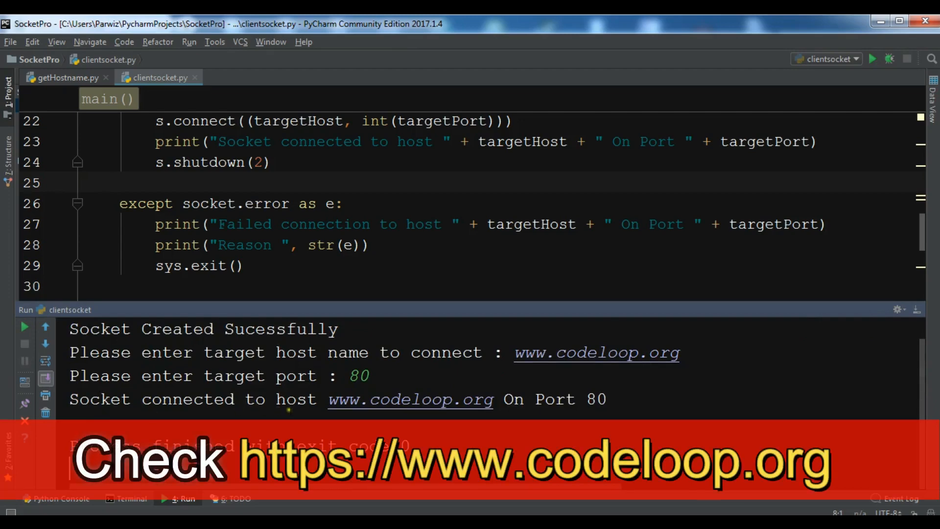
mouse_move(423, 405)
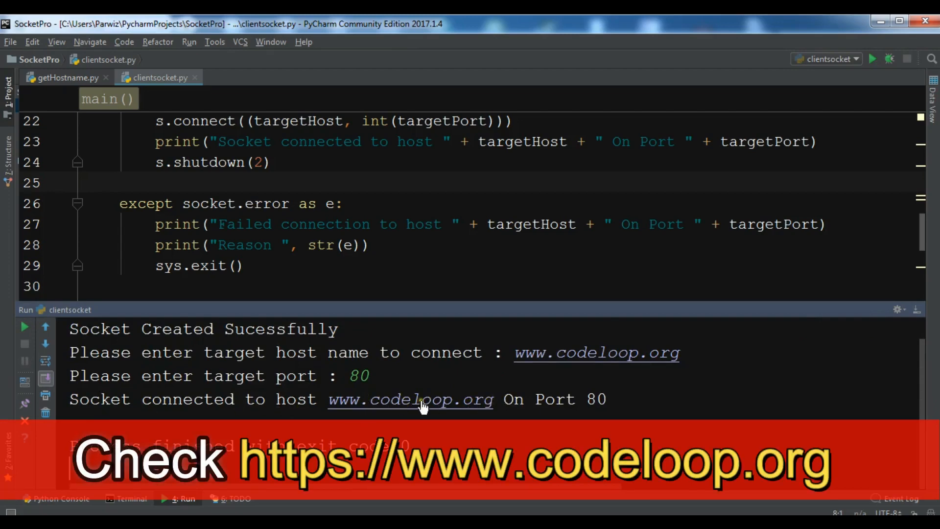
mouse_move(122, 315)
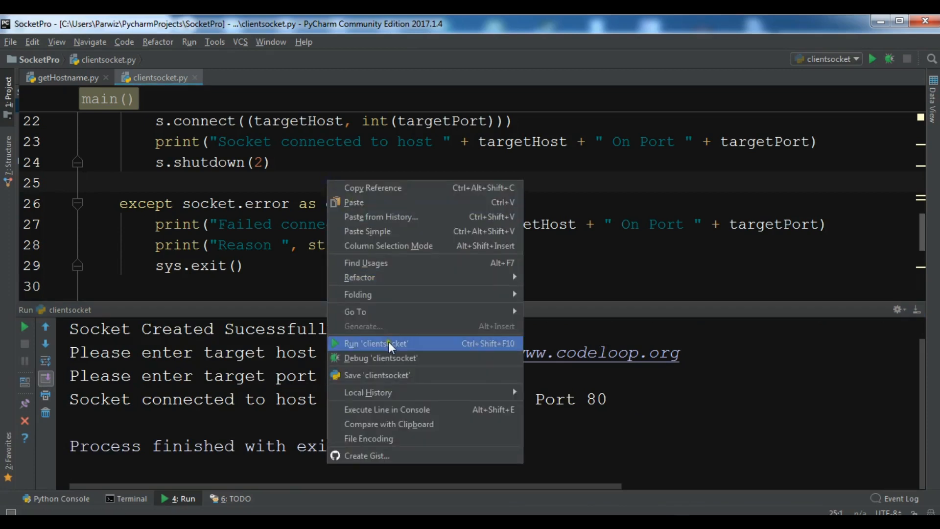
left_click(376, 343)
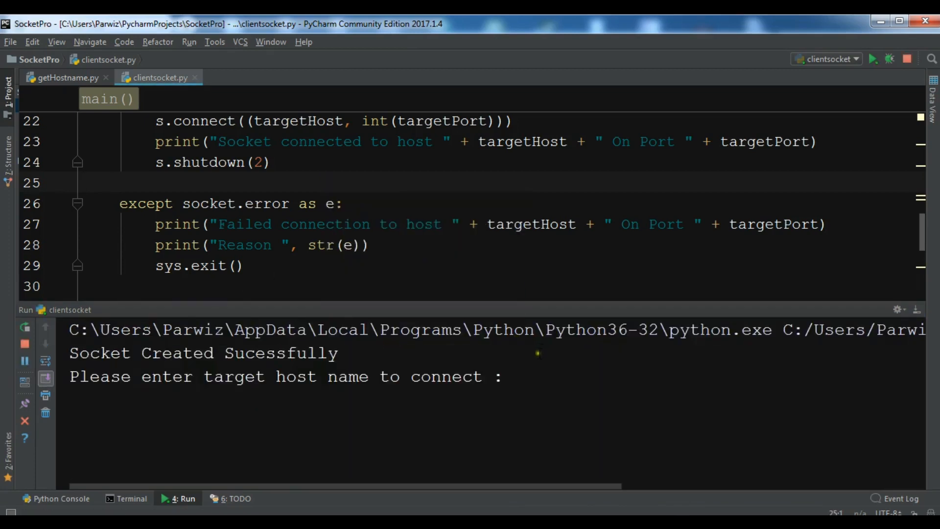
type("www.p")
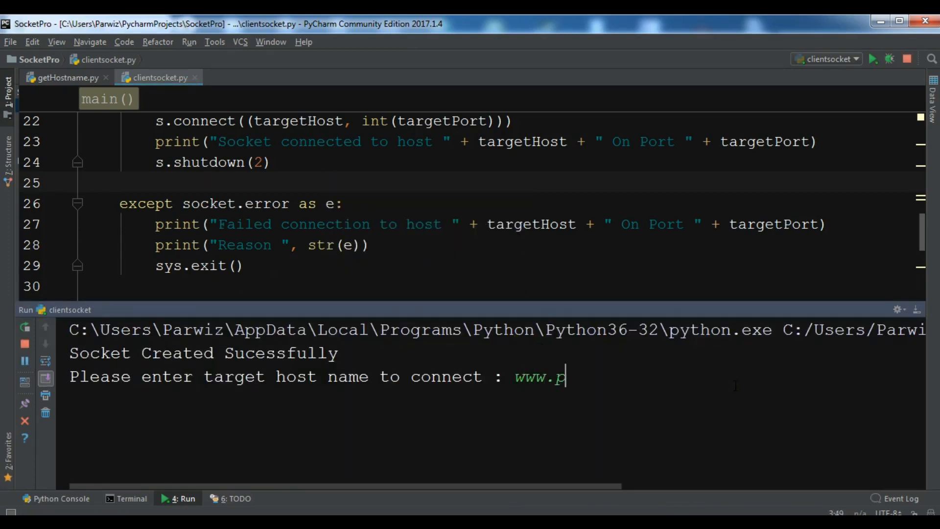
type("ython.org")
type("80")
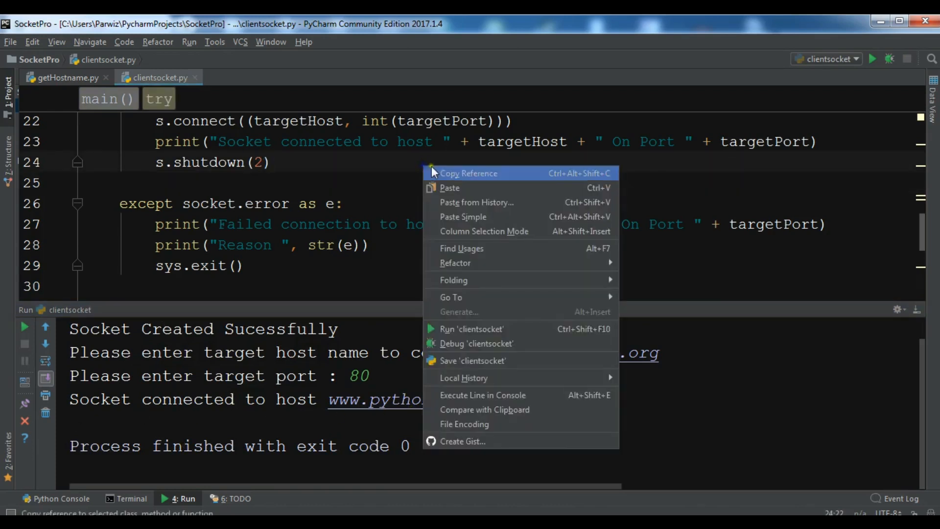
left_click(471, 329)
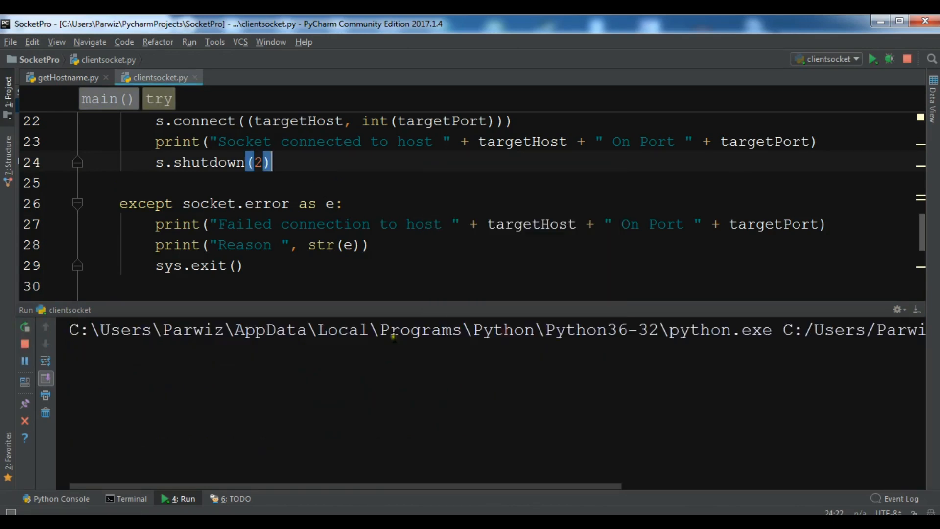
left_click(872, 58)
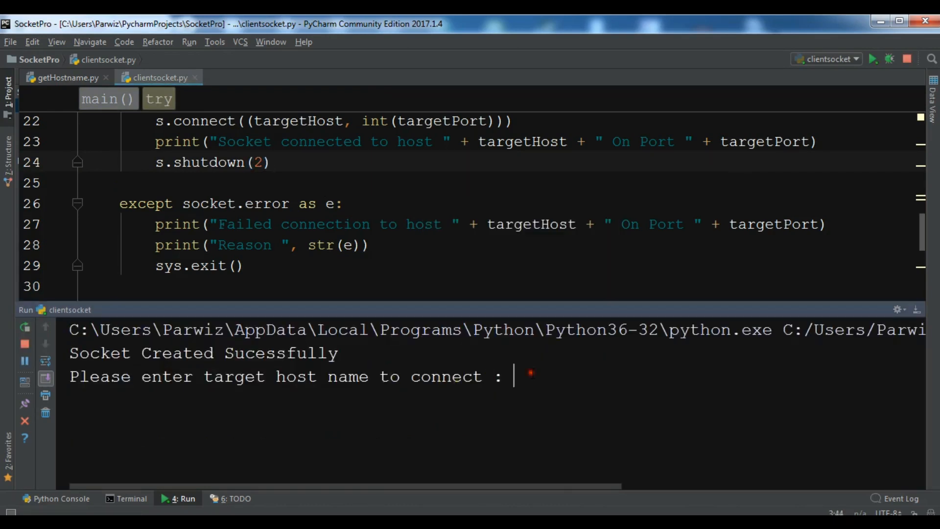
type("www.py")
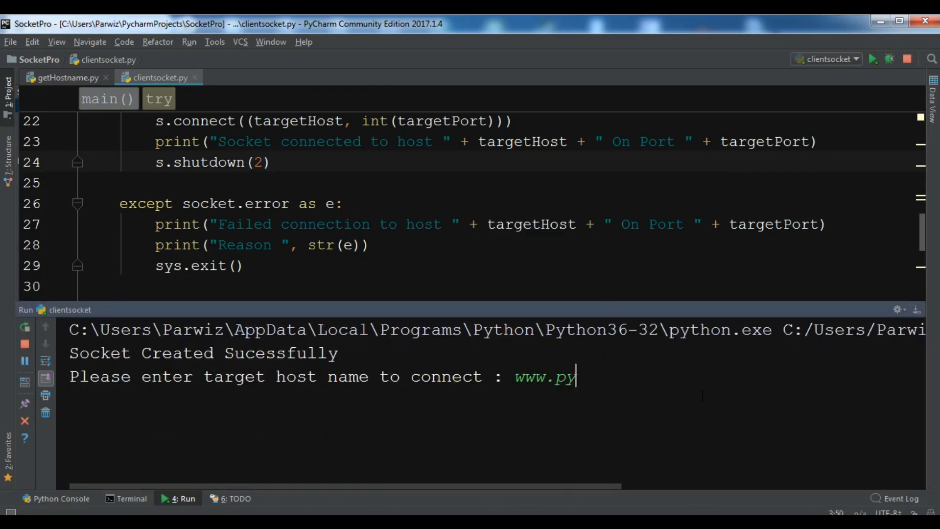
type("thon.org")
type("90")
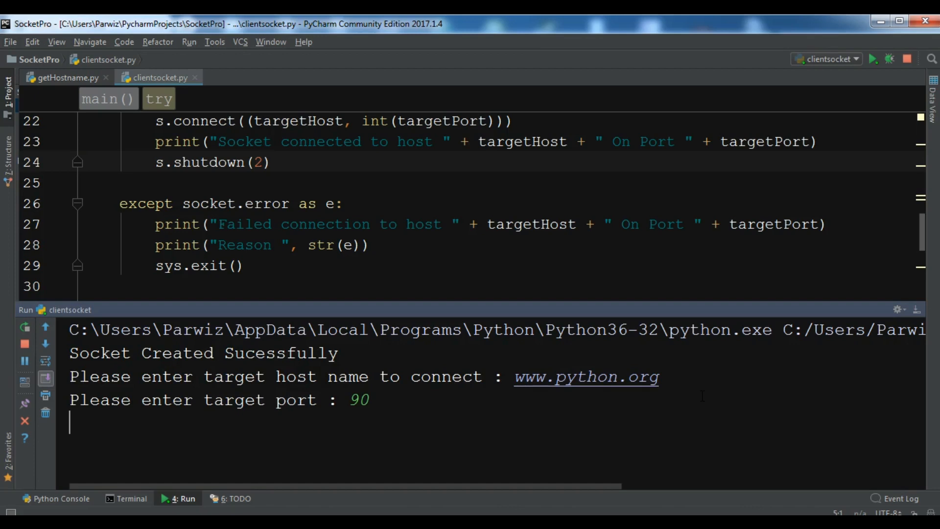
mouse_move(491, 323)
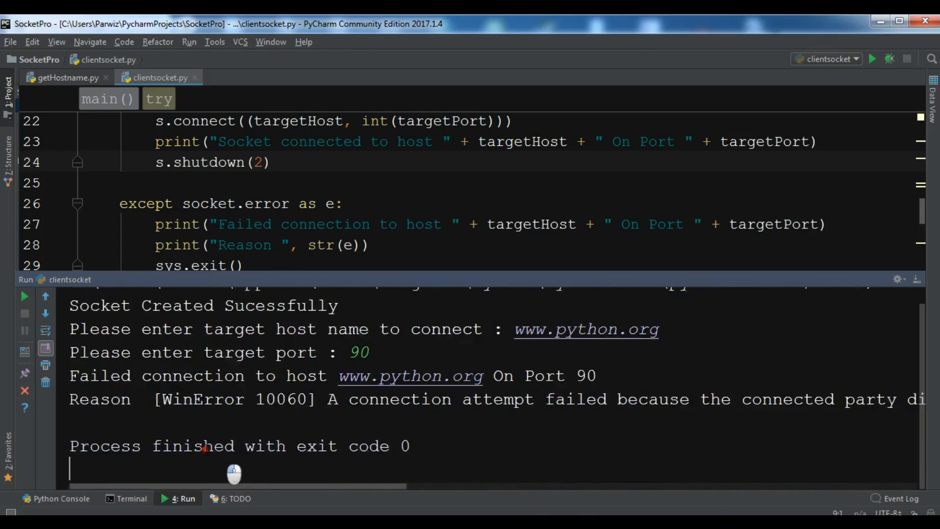
mouse_move(307, 272)
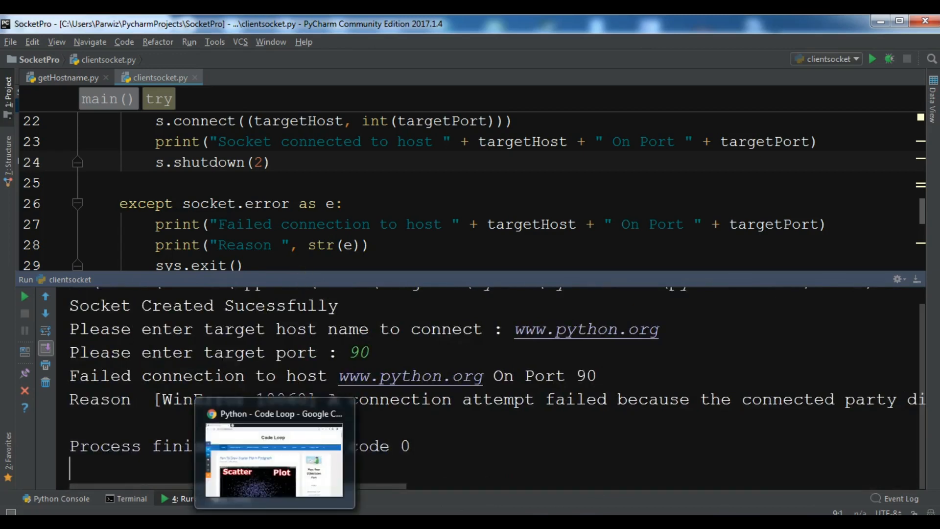
left_click(274, 452)
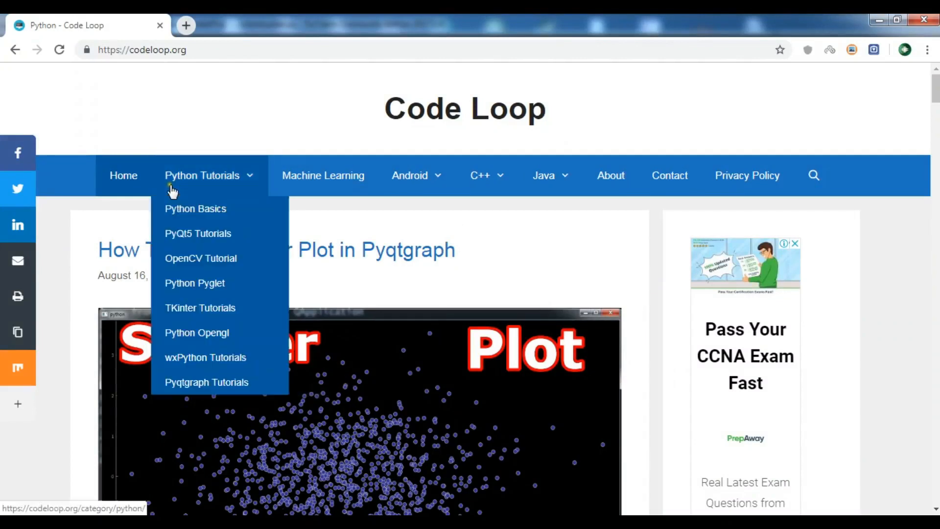